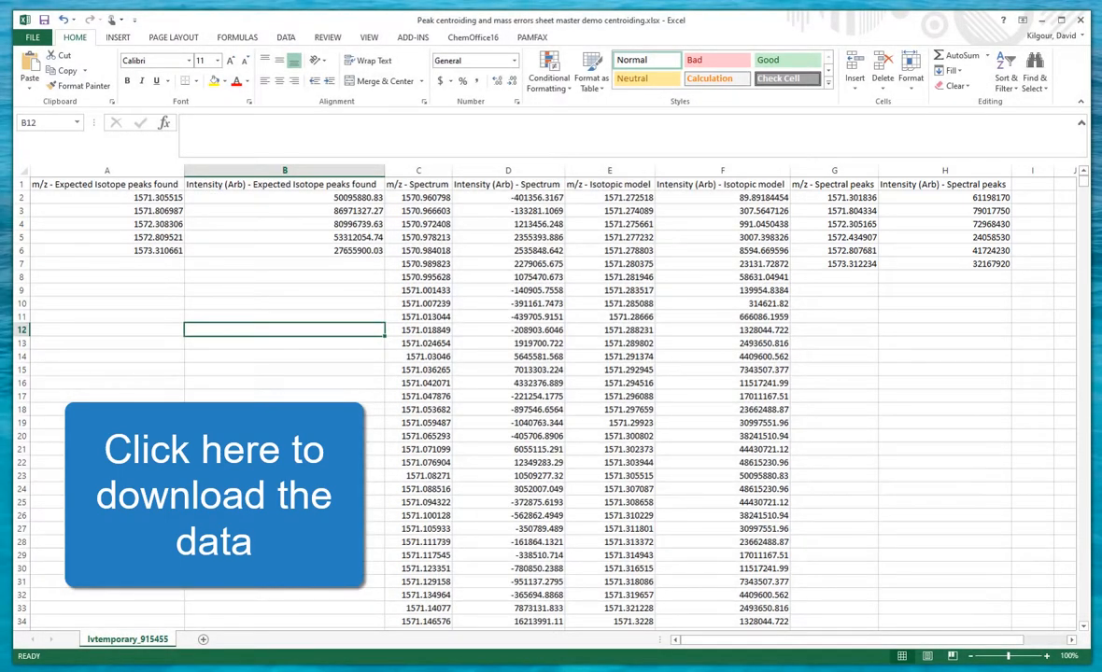
# - Insert a scatter chart of spectrum intensity versus m/z from columns C and D
pyautogui.click(418, 170)
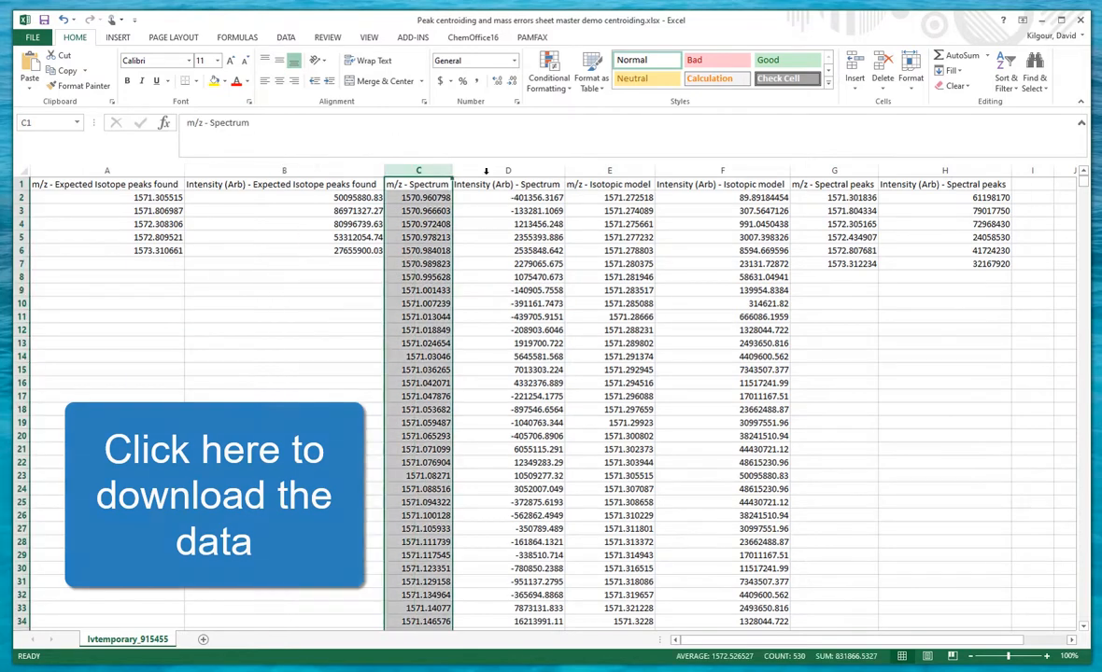
pyautogui.click(508, 170)
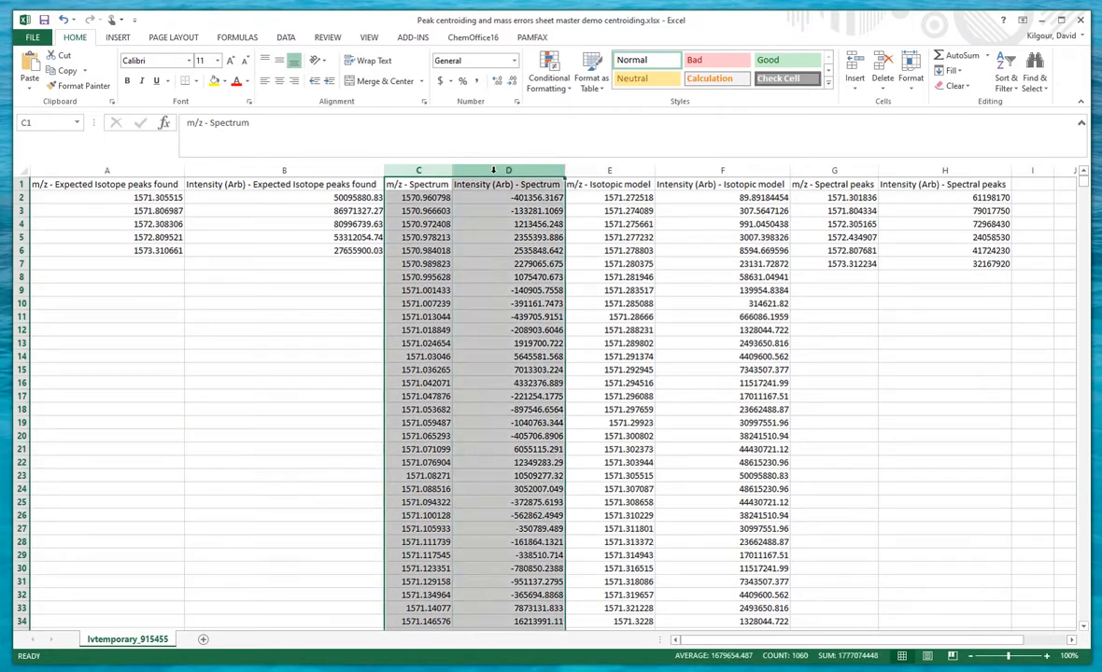
pyautogui.click(116, 37)
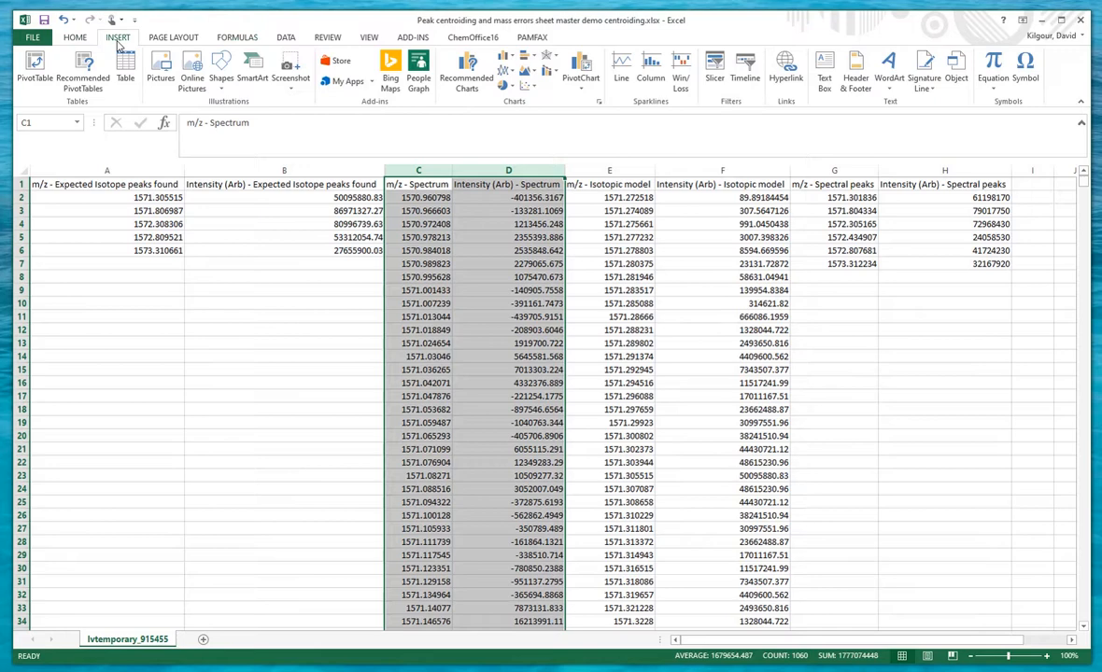
pyautogui.click(527, 71)
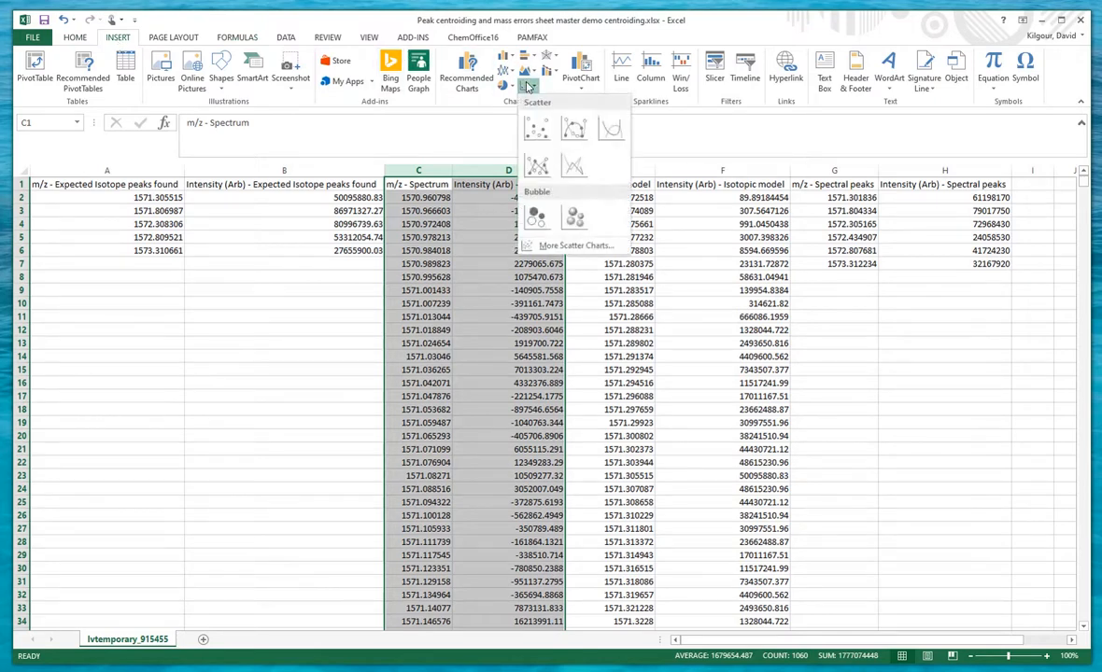
pyautogui.click(537, 127)
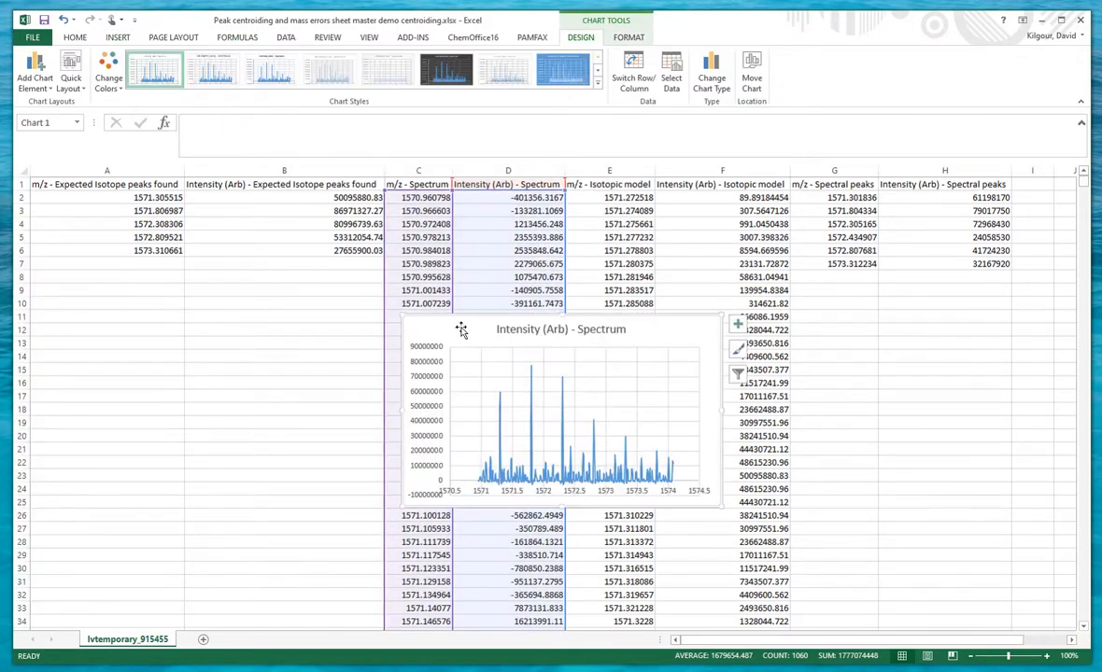
# - Move the new scatter chart left over columns A and B
pyautogui.moveTo(560, 411); pyautogui.dragTo(187, 373)
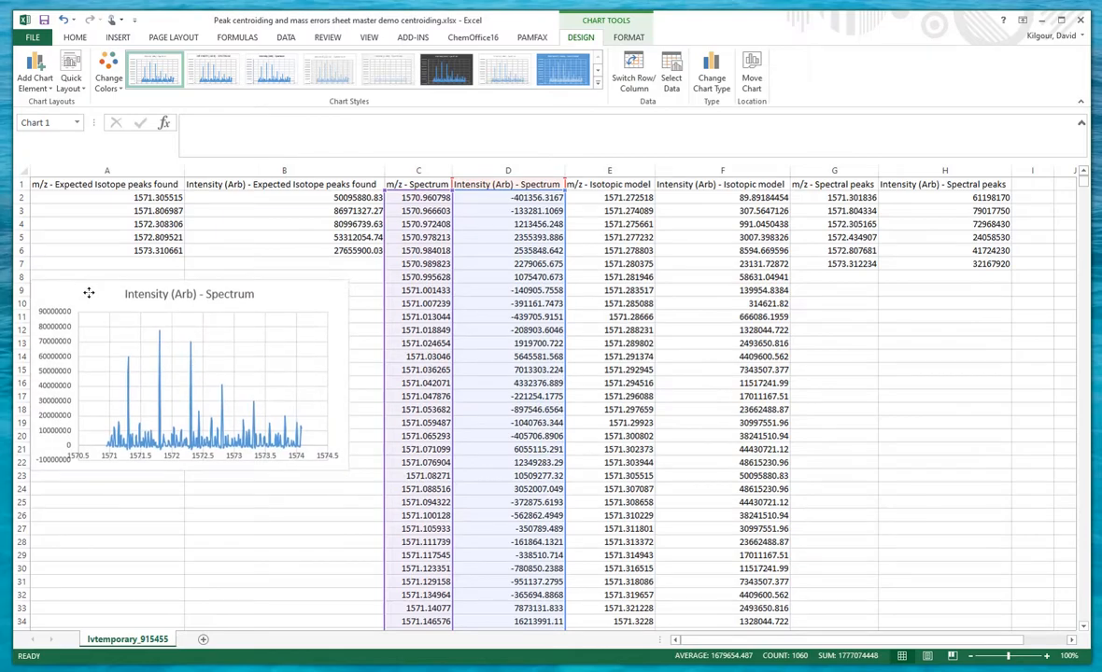
pyautogui.click(187, 374)
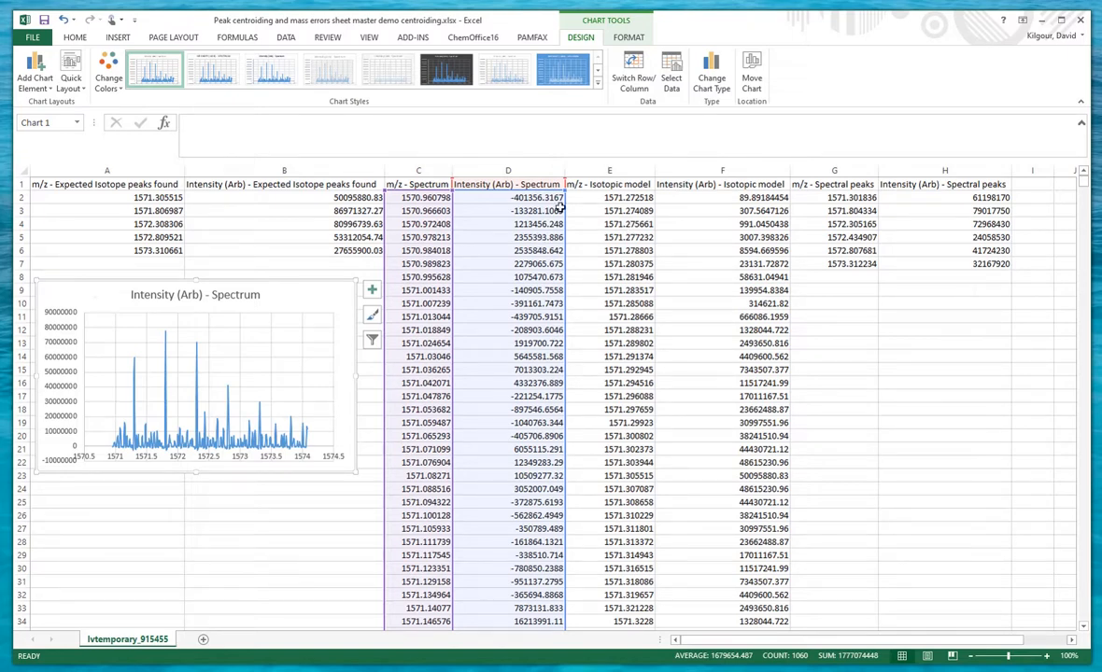
# - Apply a greater-than conditional format with Light Red Fill to intensities in column D
pyautogui.click(507, 168)
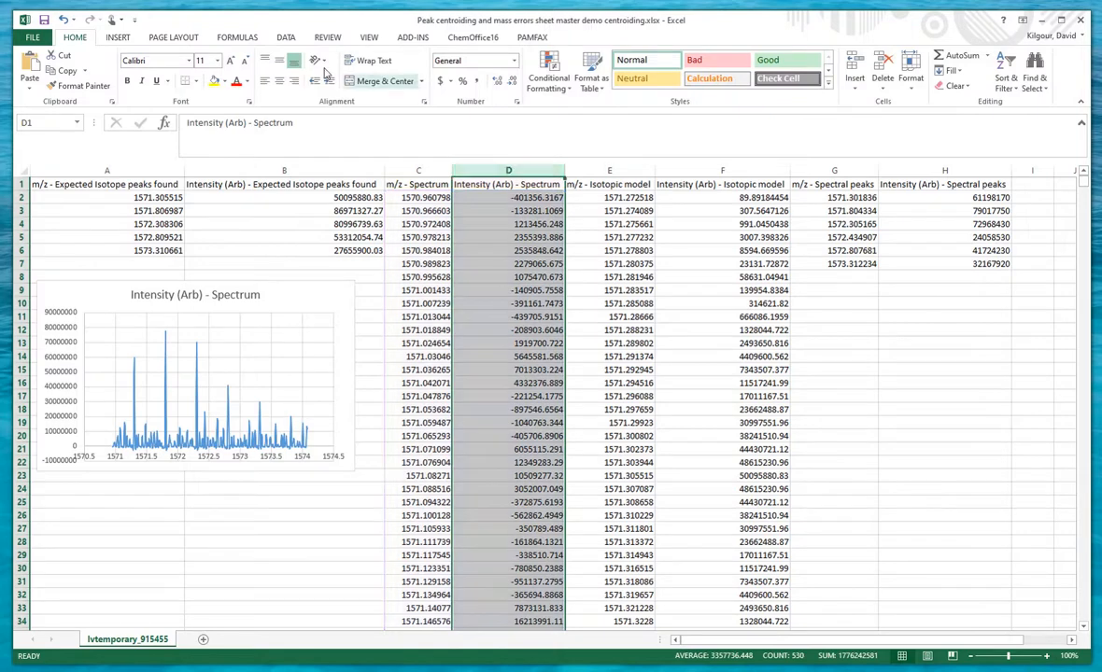
pyautogui.click(549, 77)
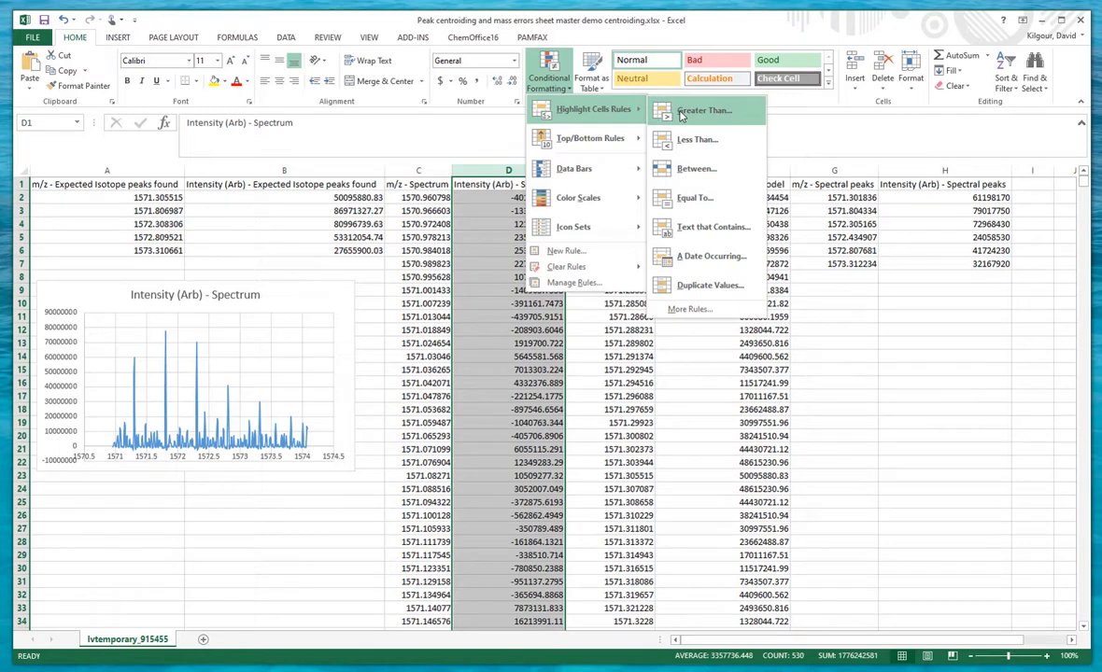
pyautogui.click(702, 110)
pyautogui.write('20000000')
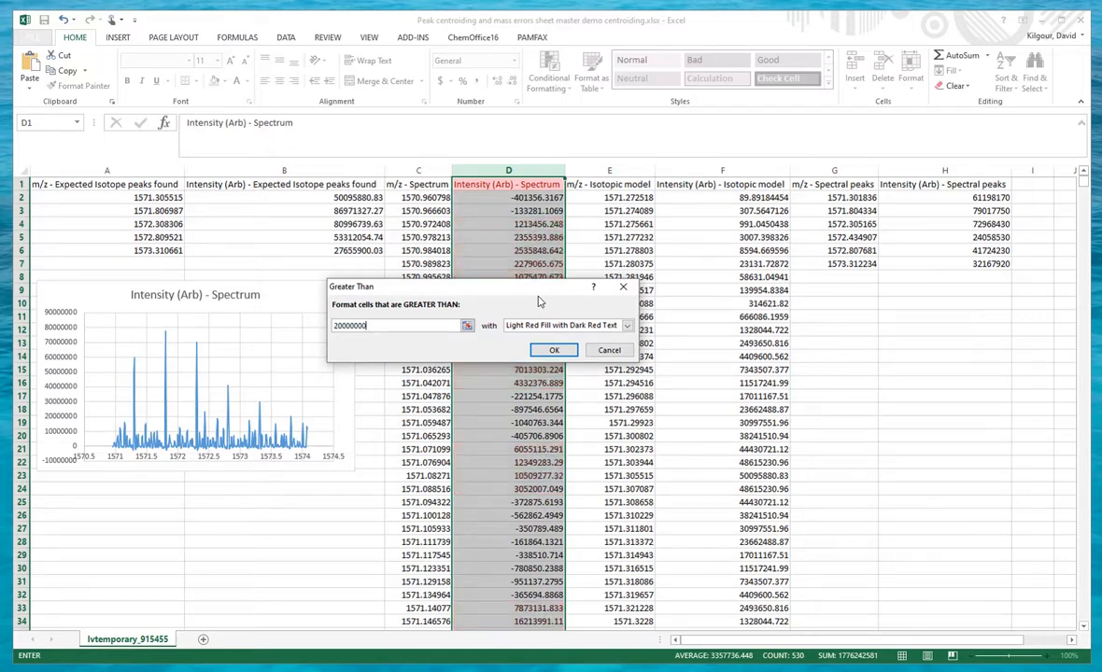
pyautogui.click(553, 349)
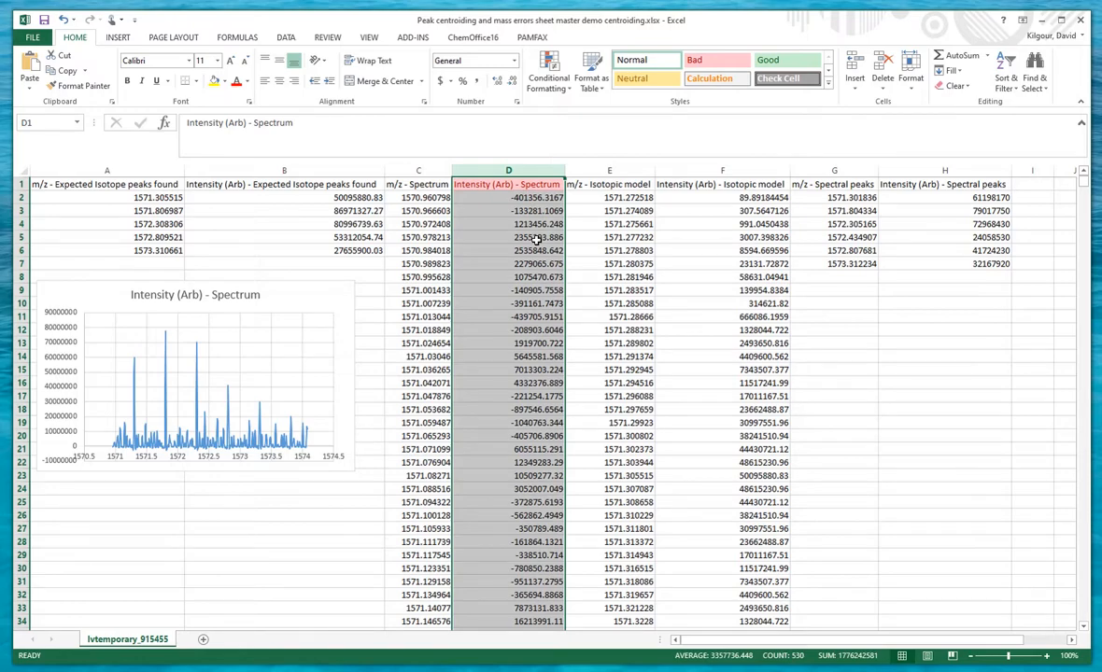
pyautogui.scroll(-3)
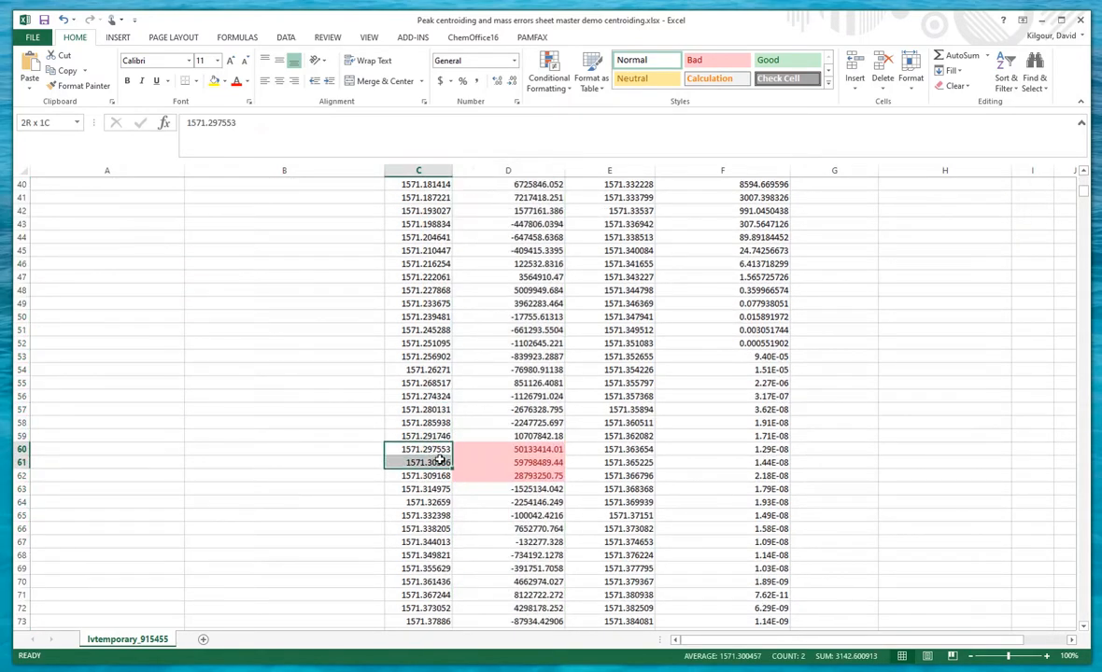
pyautogui.click(418, 476)
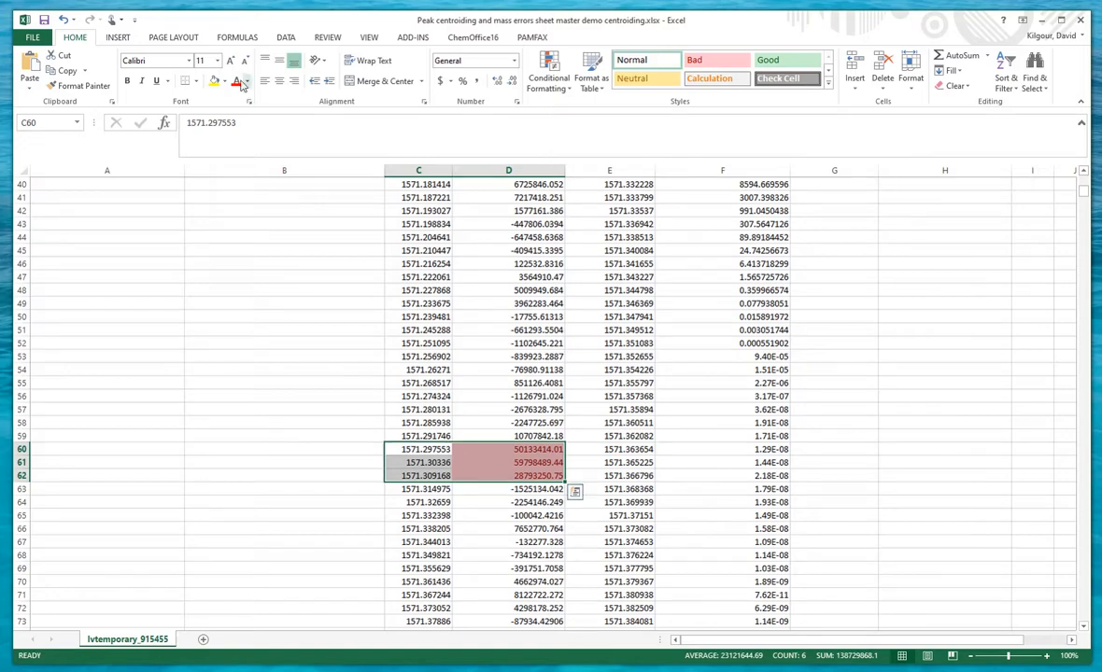
pyautogui.scroll(-3)
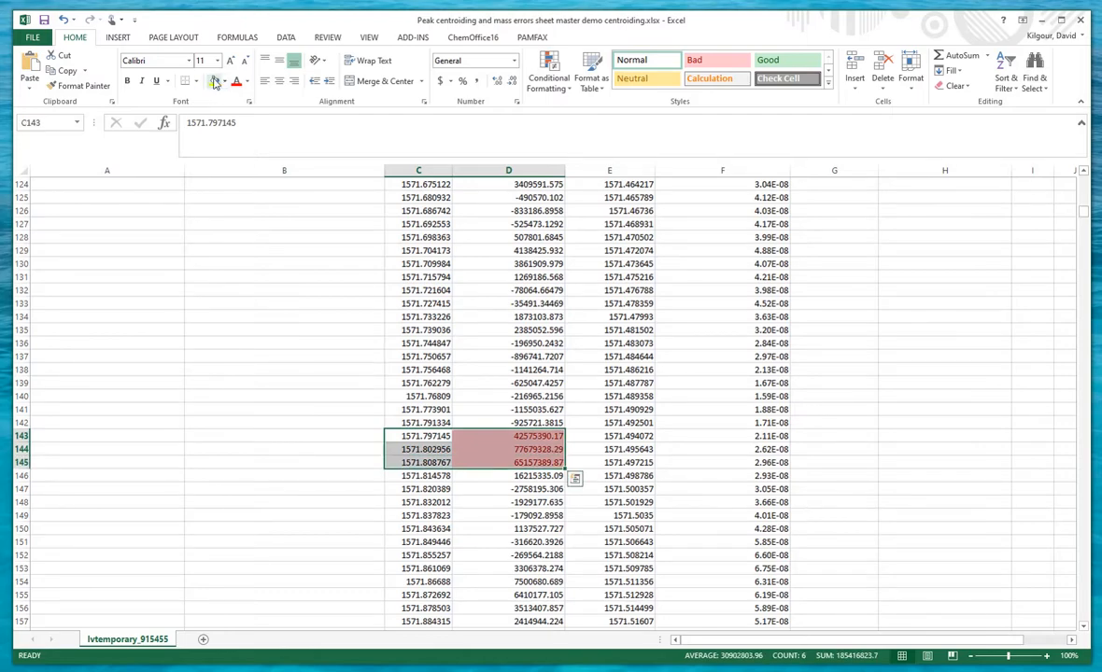
pyautogui.scroll(-3)
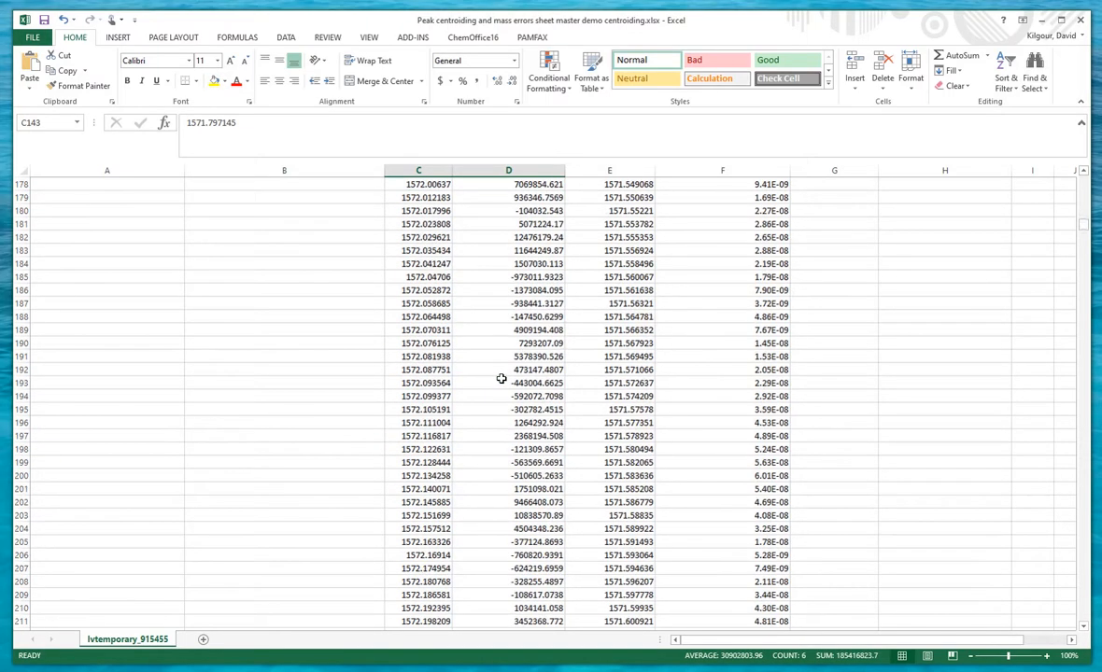
pyautogui.scroll(-3)
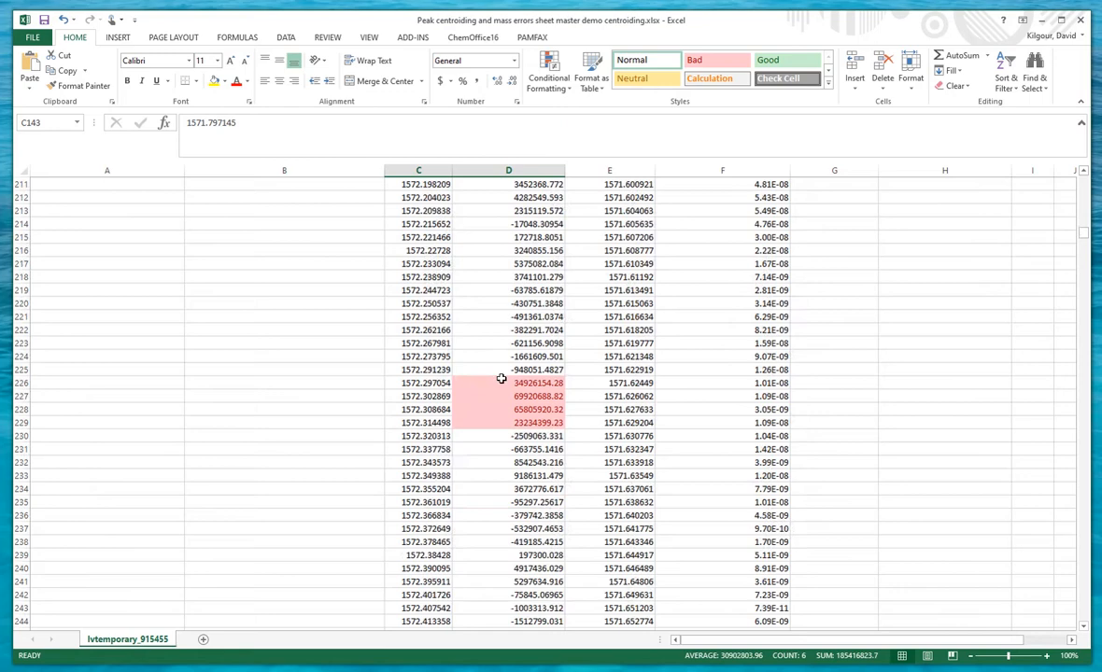
pyautogui.click(418, 383)
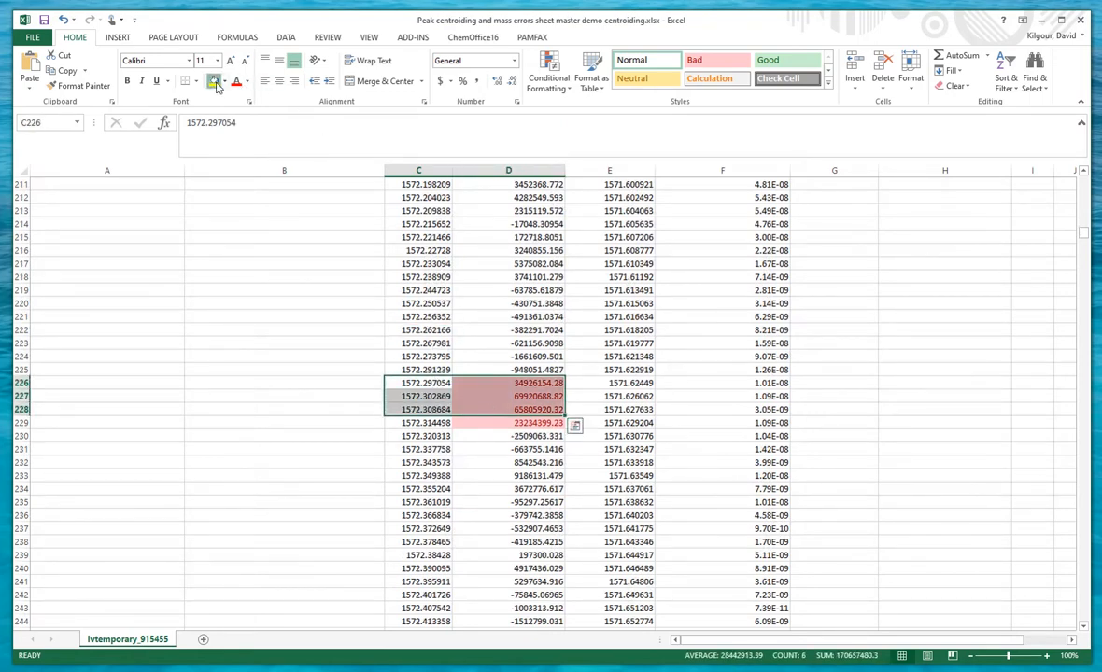
pyautogui.scroll(-3)
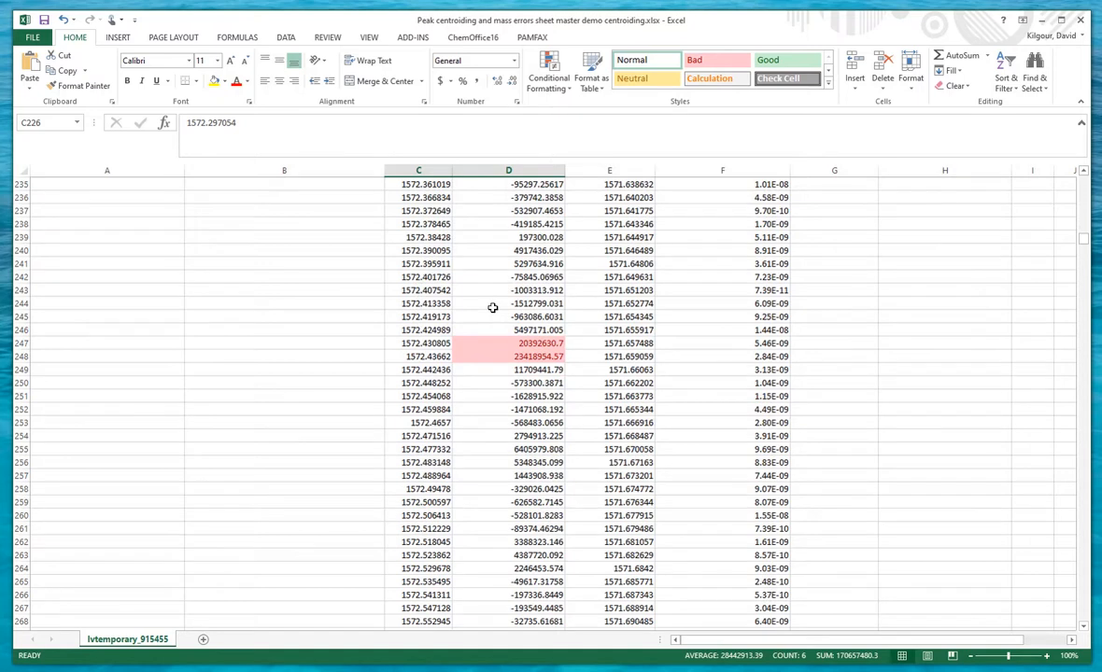
pyautogui.moveTo(514, 203)
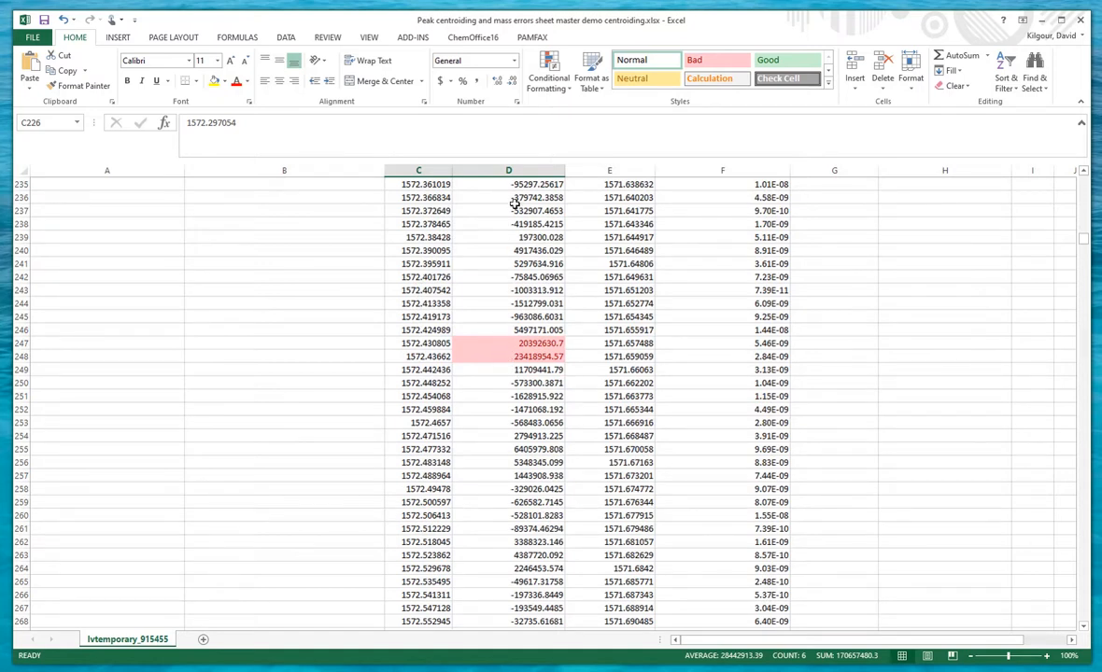
# - Format column D as Number with 0 decimal places
pyautogui.rightClick(507, 170)
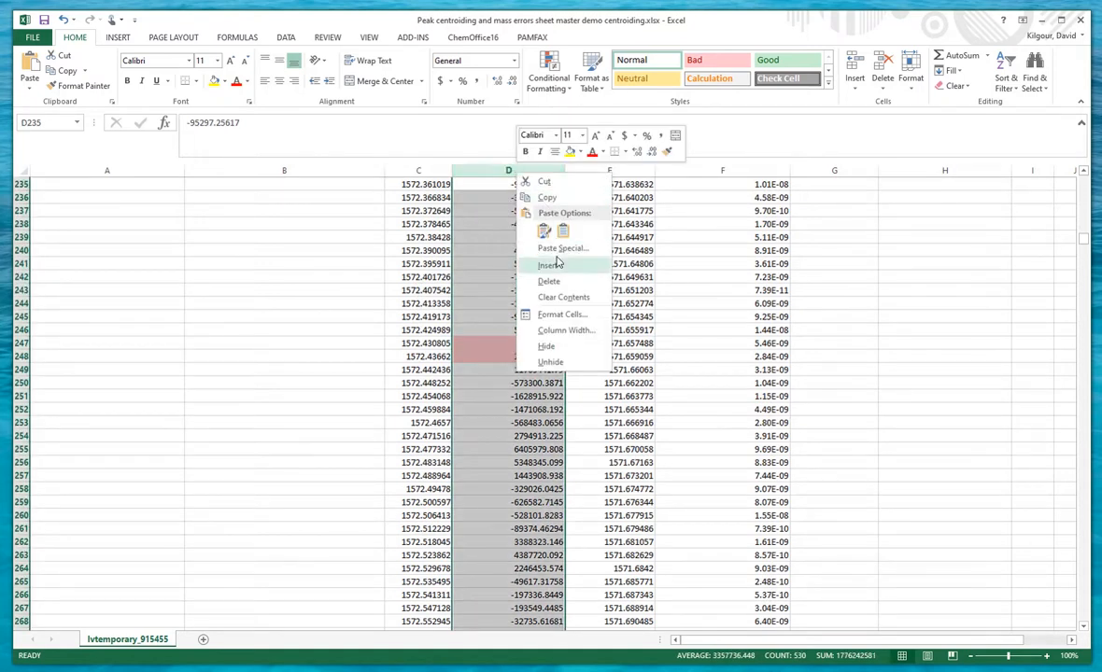
pyautogui.click(562, 314)
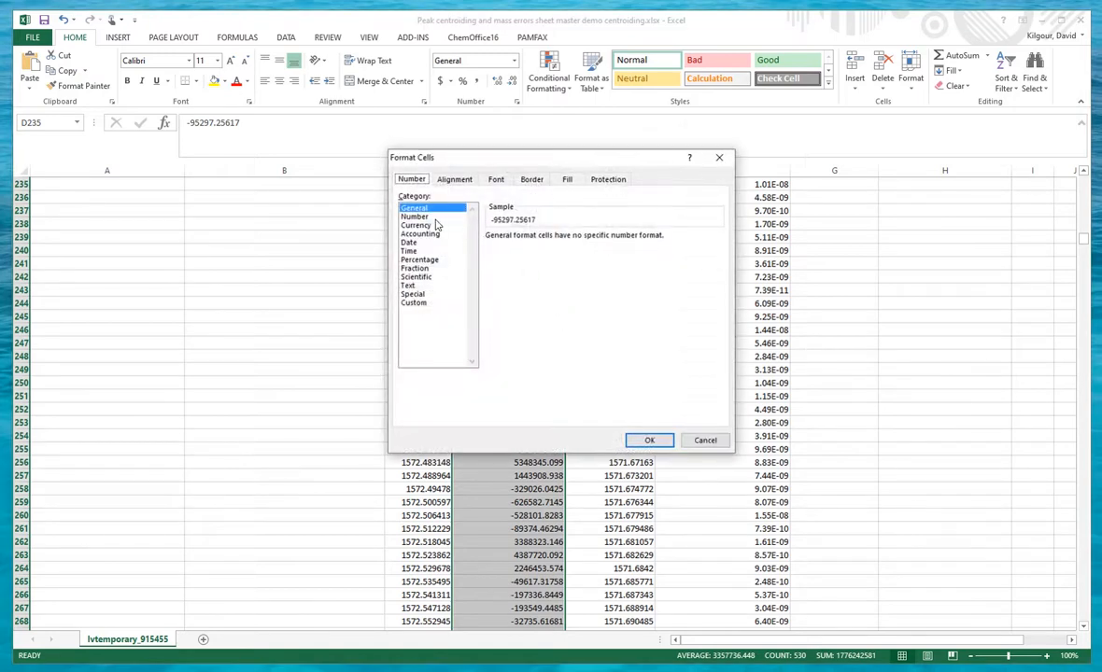
pyautogui.click(415, 217)
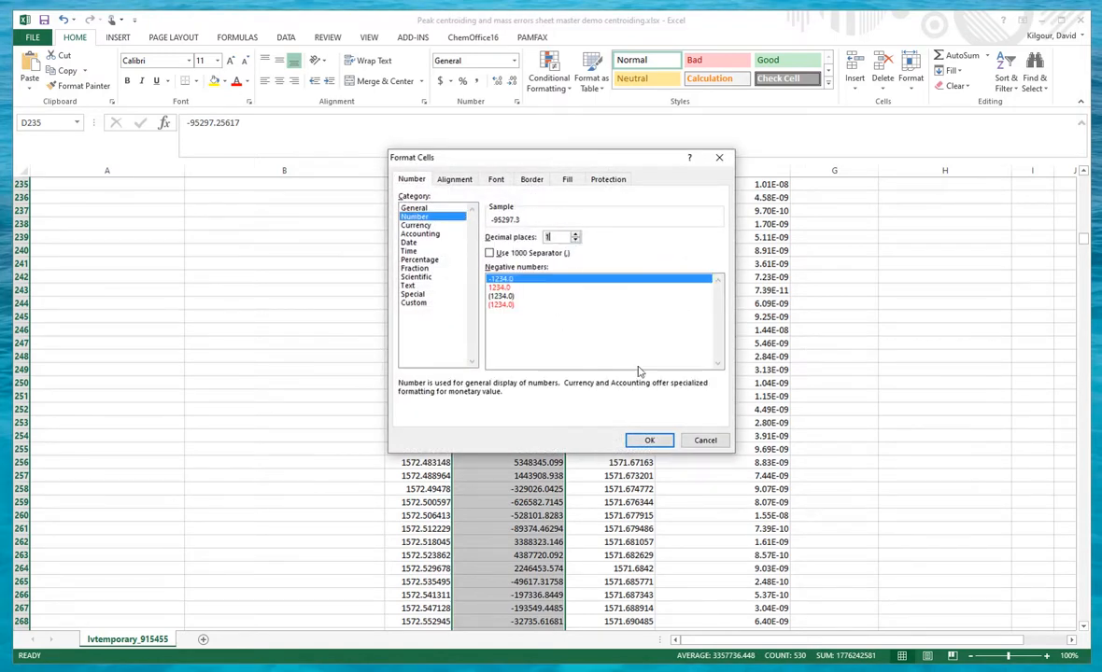
pyautogui.click(575, 239)
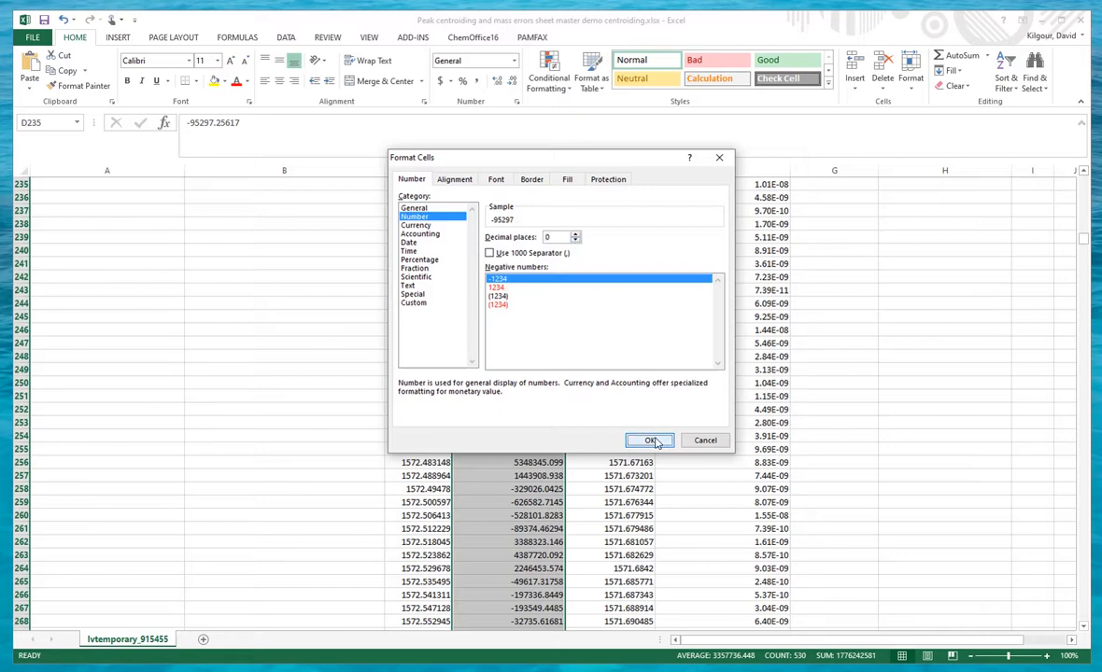
pyautogui.click(650, 441)
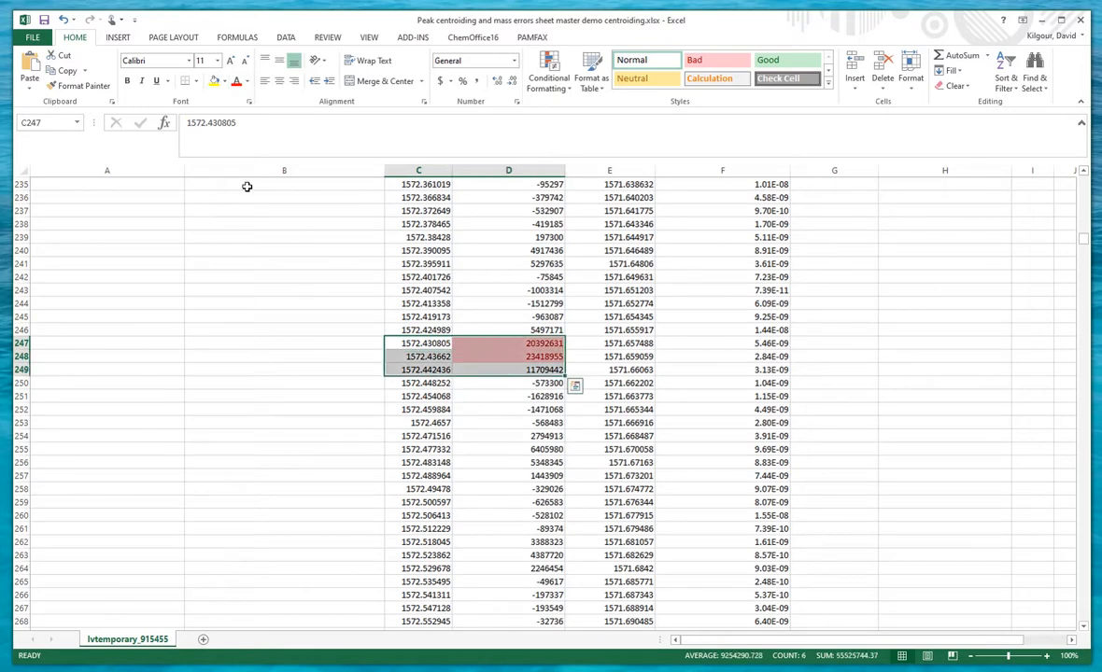
# - Select and mark the three-row peak clusters C397:D399 and C484:D486 around the intensity maxima
pyautogui.scroll(-3)
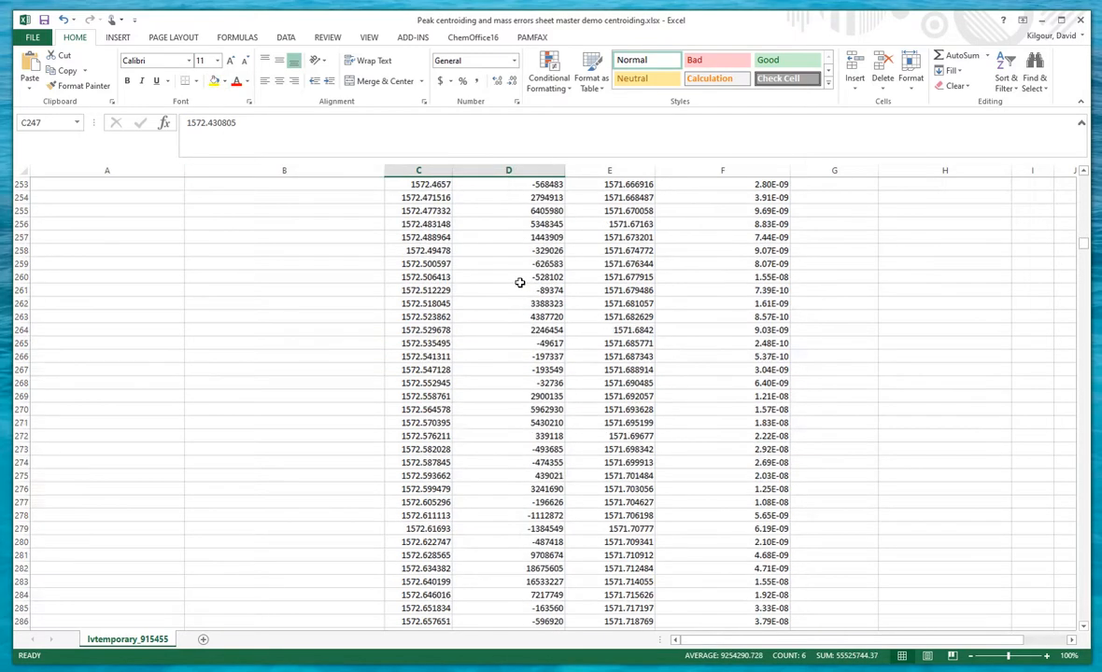
pyautogui.scroll(-3)
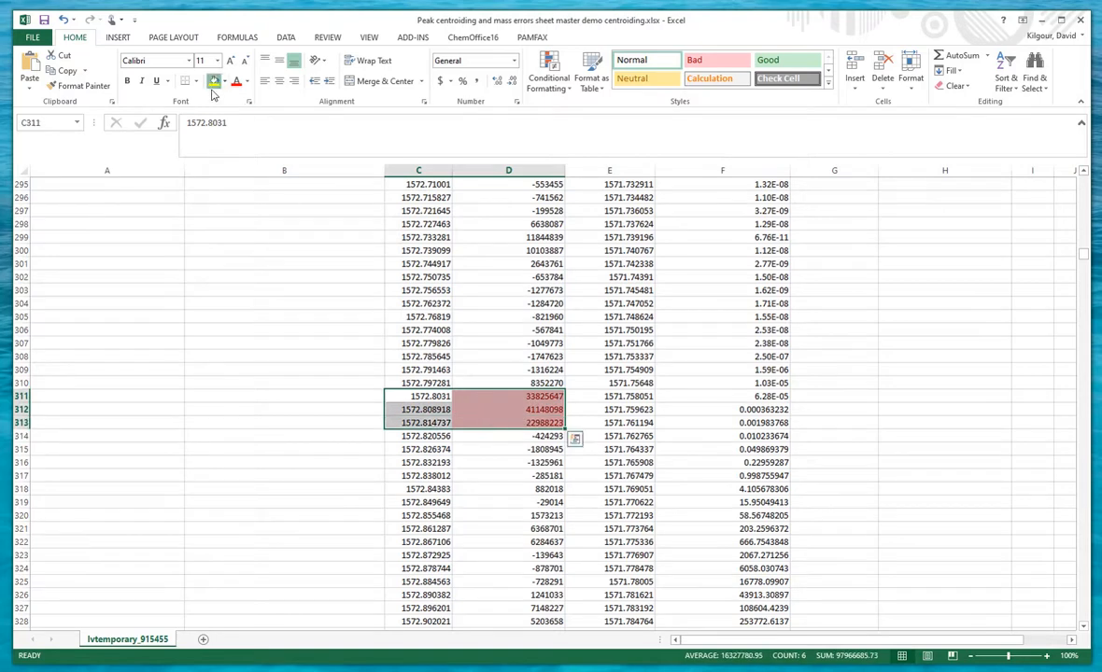
pyautogui.scroll(-3)
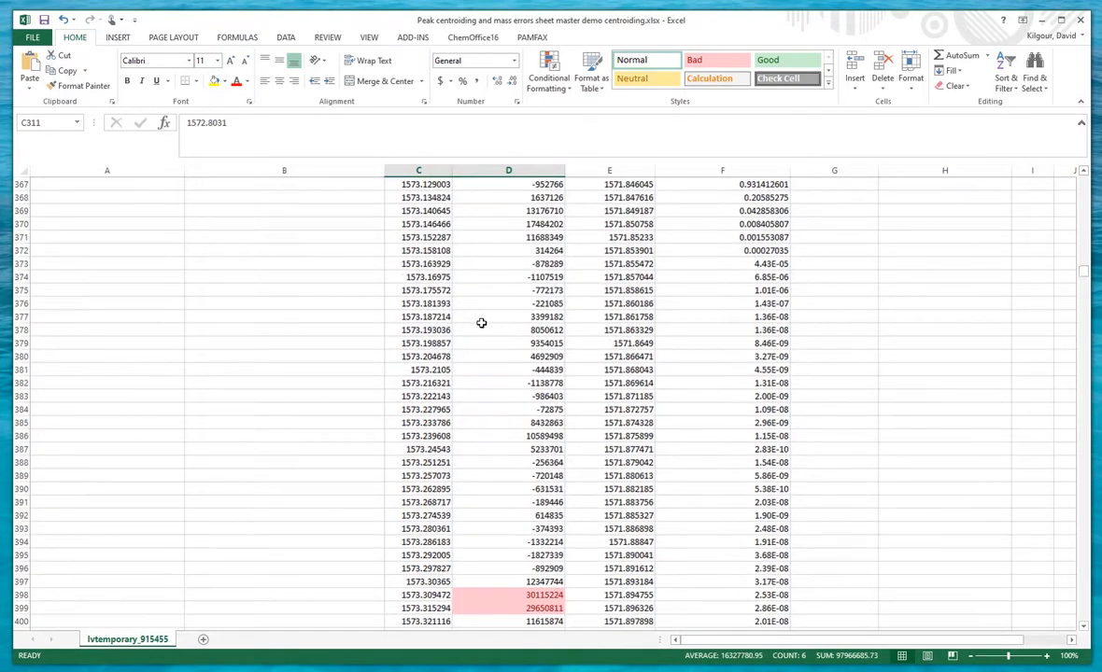
pyautogui.scroll(-3)
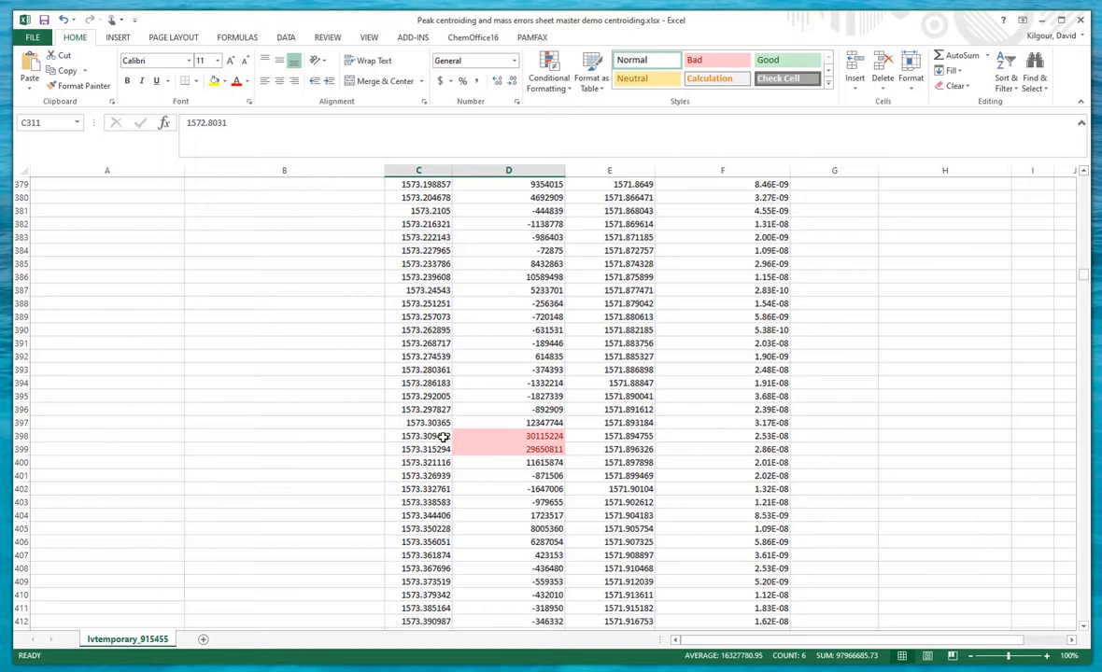
pyautogui.moveTo(426, 422); pyautogui.dragTo(515, 448)
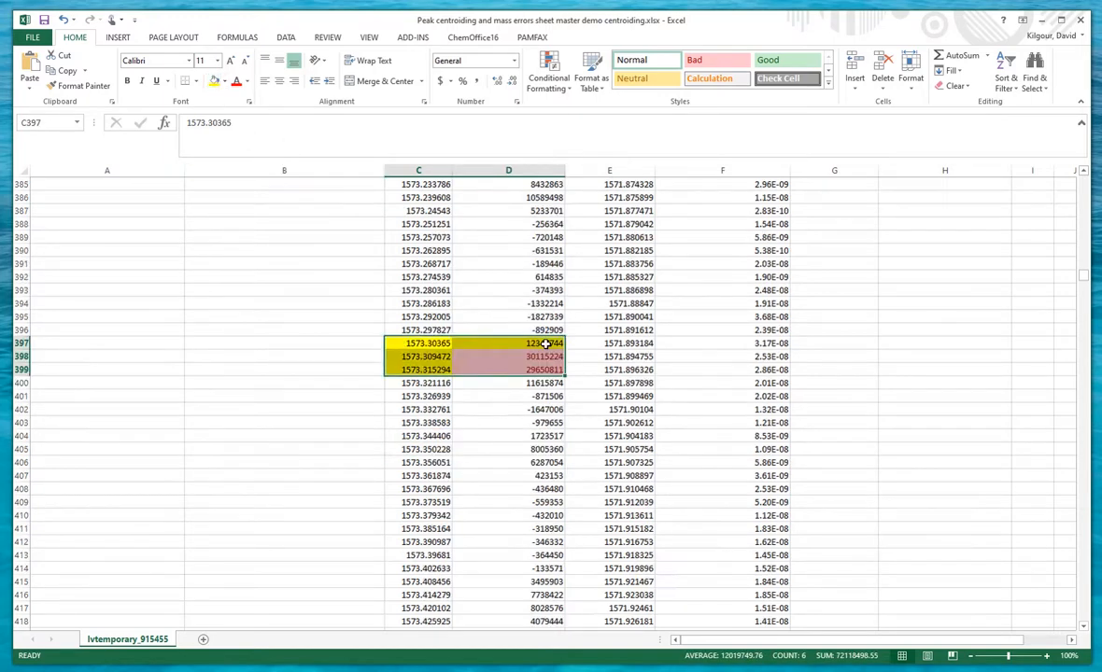
pyautogui.scroll(-3)
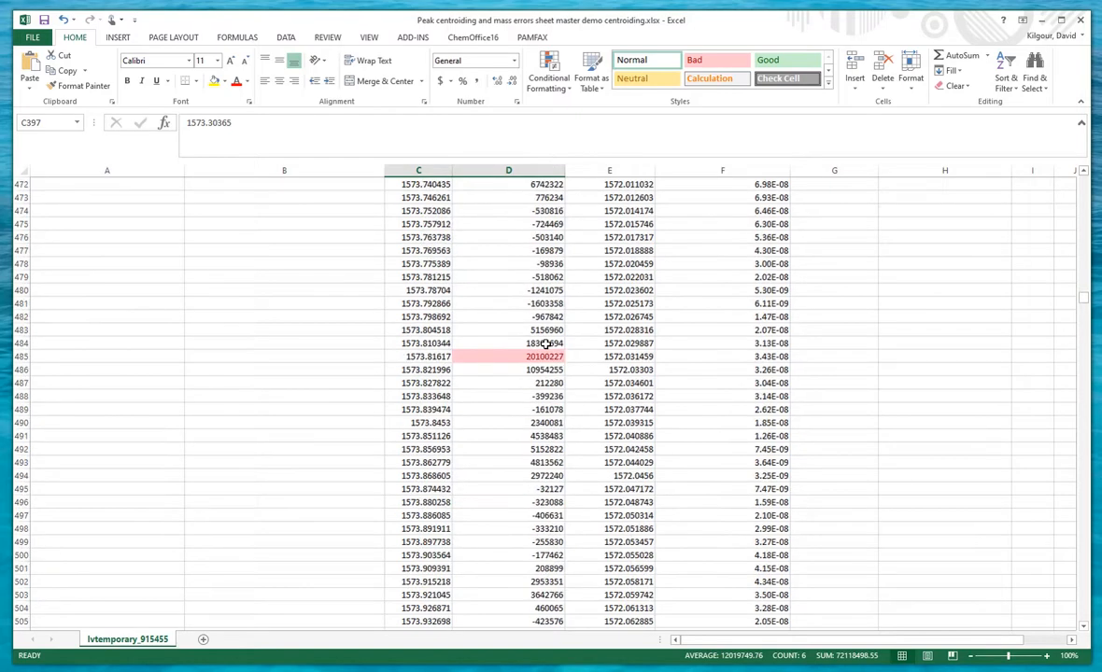
pyautogui.moveTo(419, 344); pyautogui.dragTo(508, 370)
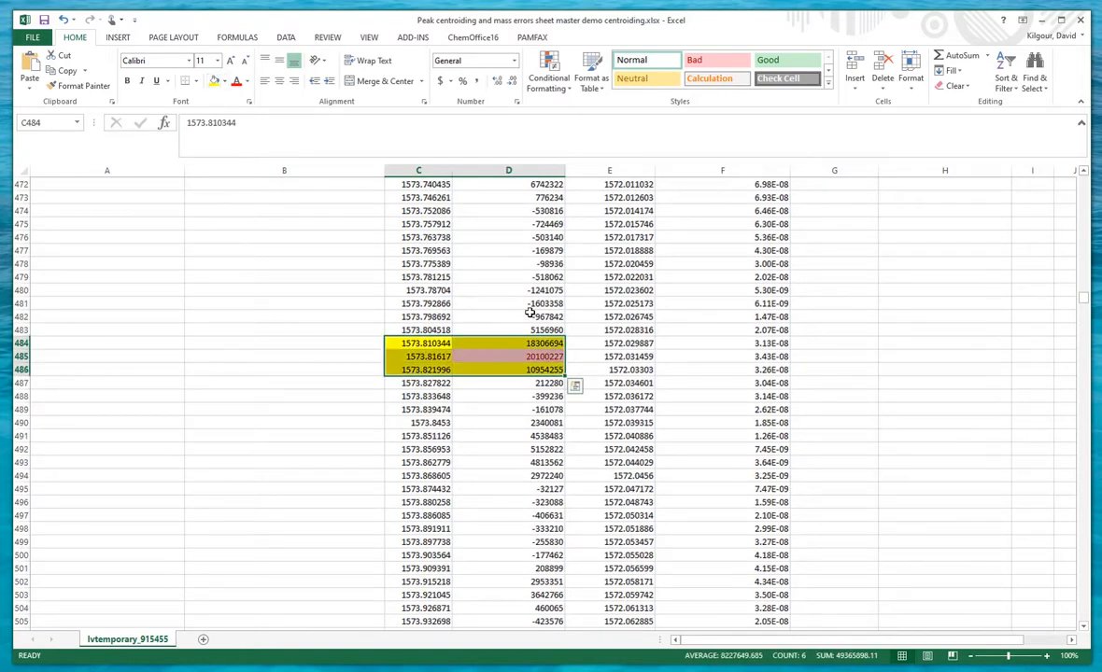
pyautogui.scroll(-3)
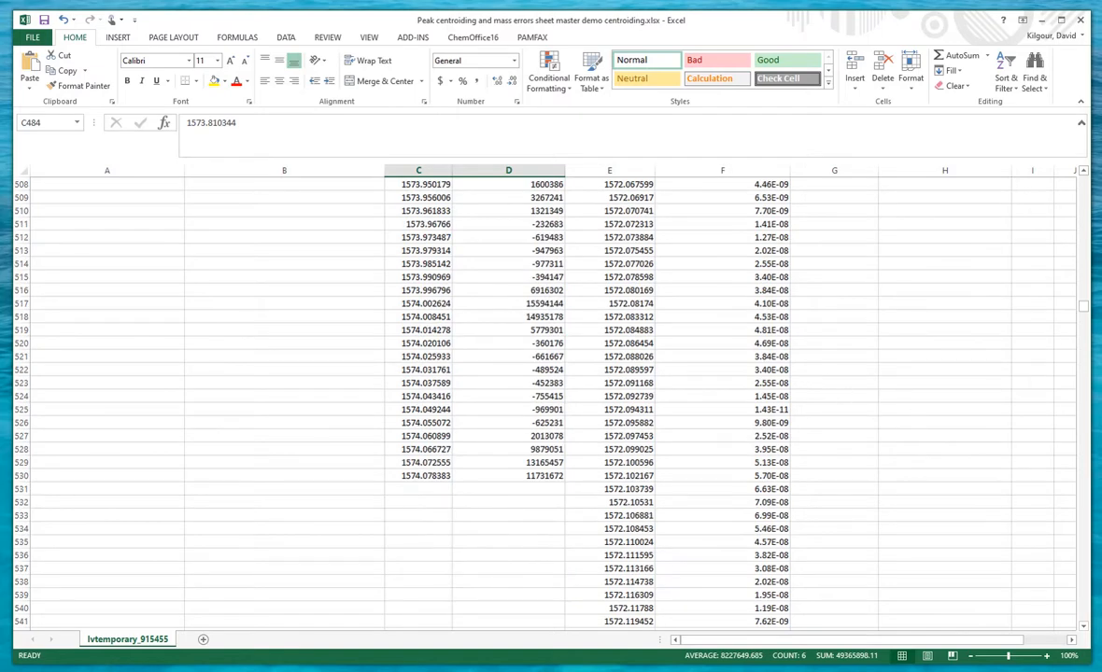
# - Return to the top of the sheet and select the spectrum chart for repositioning
pyautogui.scroll(3)
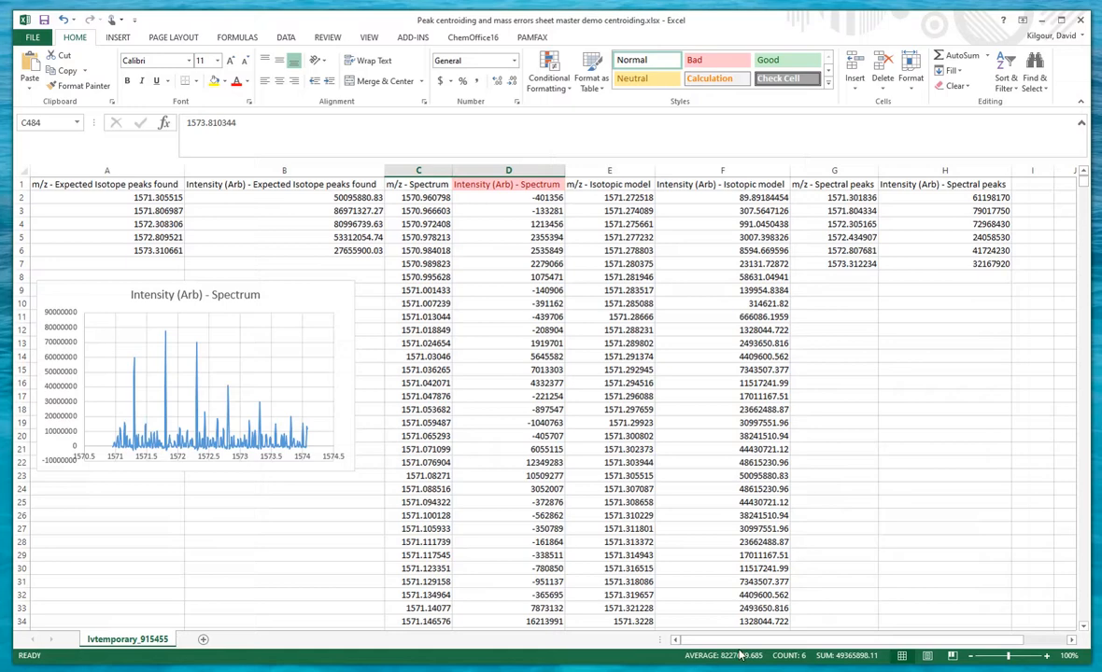
pyautogui.moveTo(276, 426)
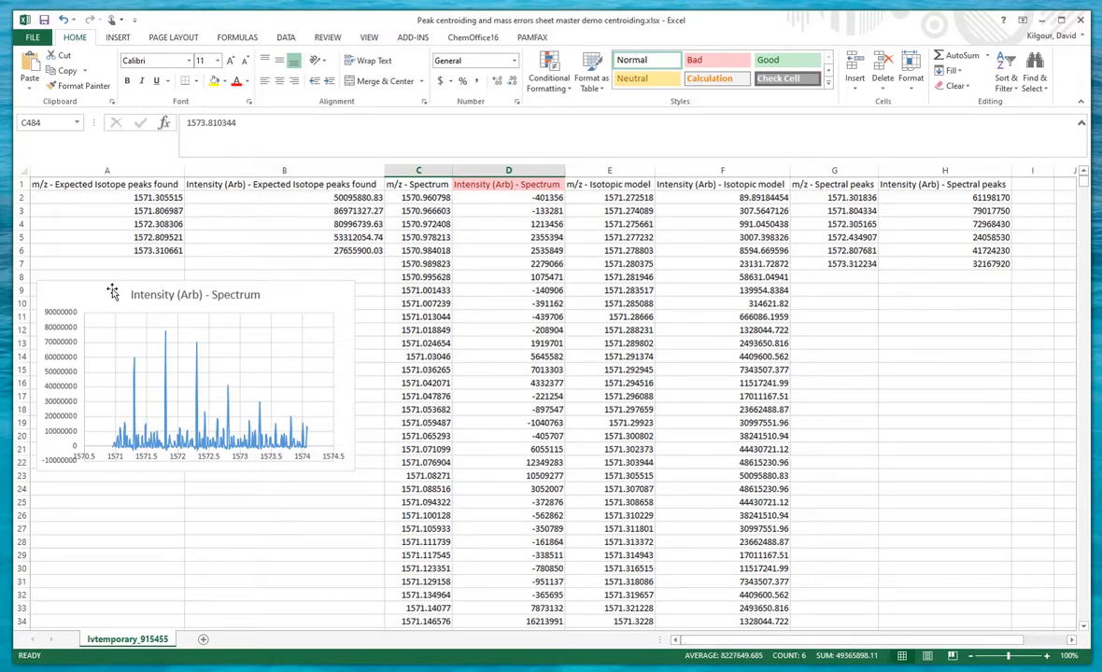
pyautogui.click(194, 373)
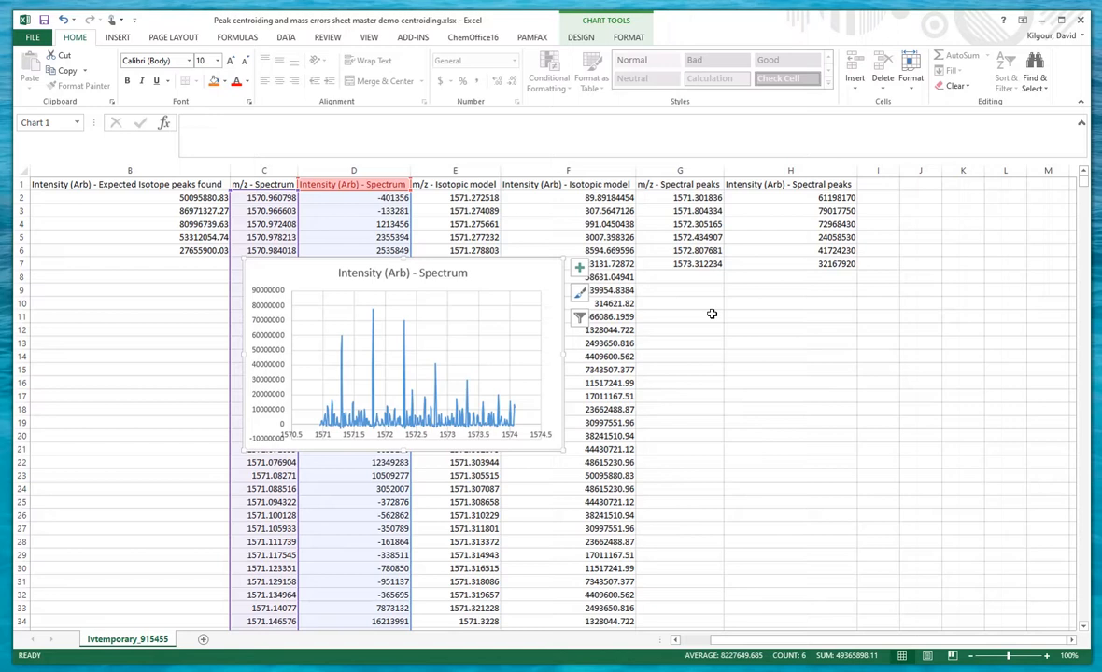
pyautogui.moveTo(693, 281)
pyautogui.write('Pk')
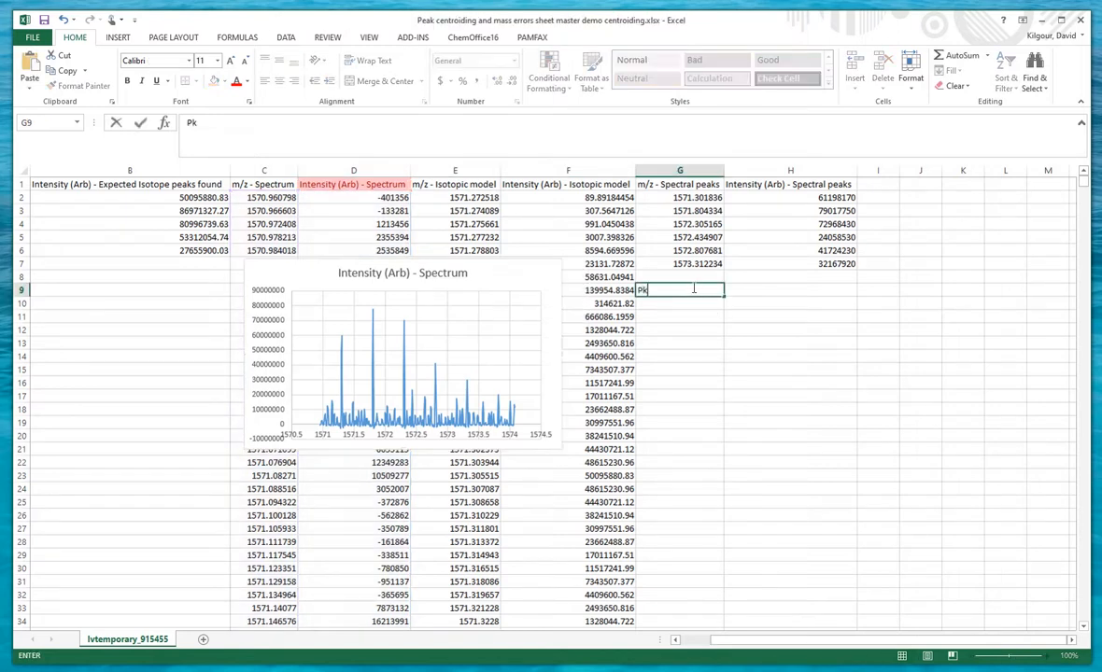
# - Confirm the Pk1 label and gather peak triplets from the spectrum rows into columns G and H
pyautogui.press('Return')
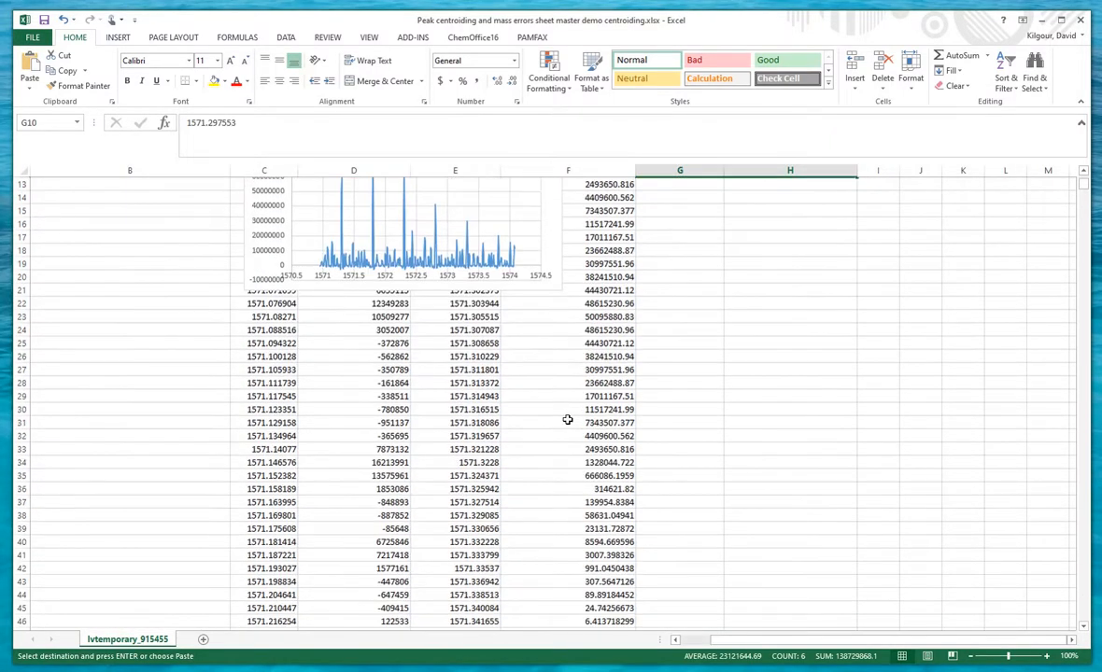
pyautogui.scroll(-3)
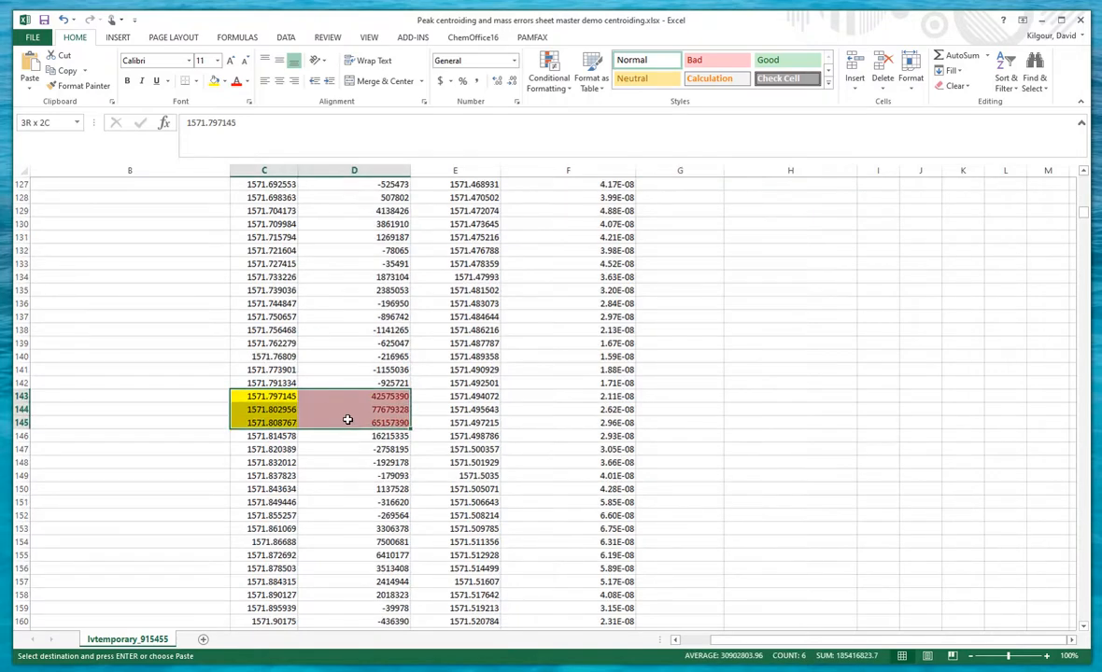
pyautogui.click(680, 355)
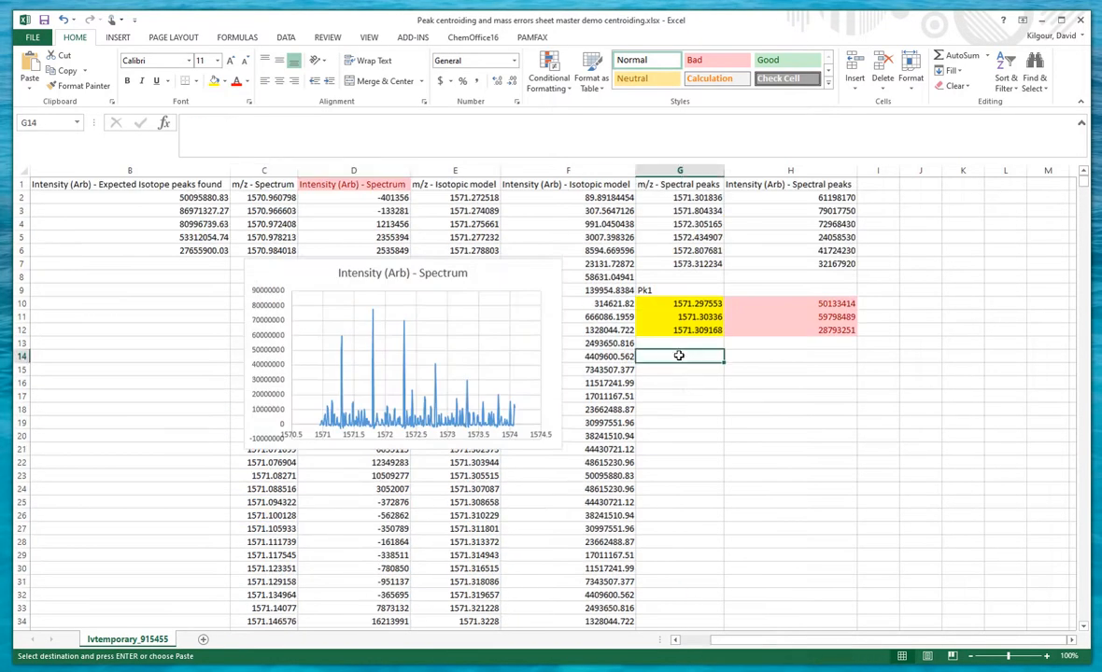
pyautogui.scroll(-3)
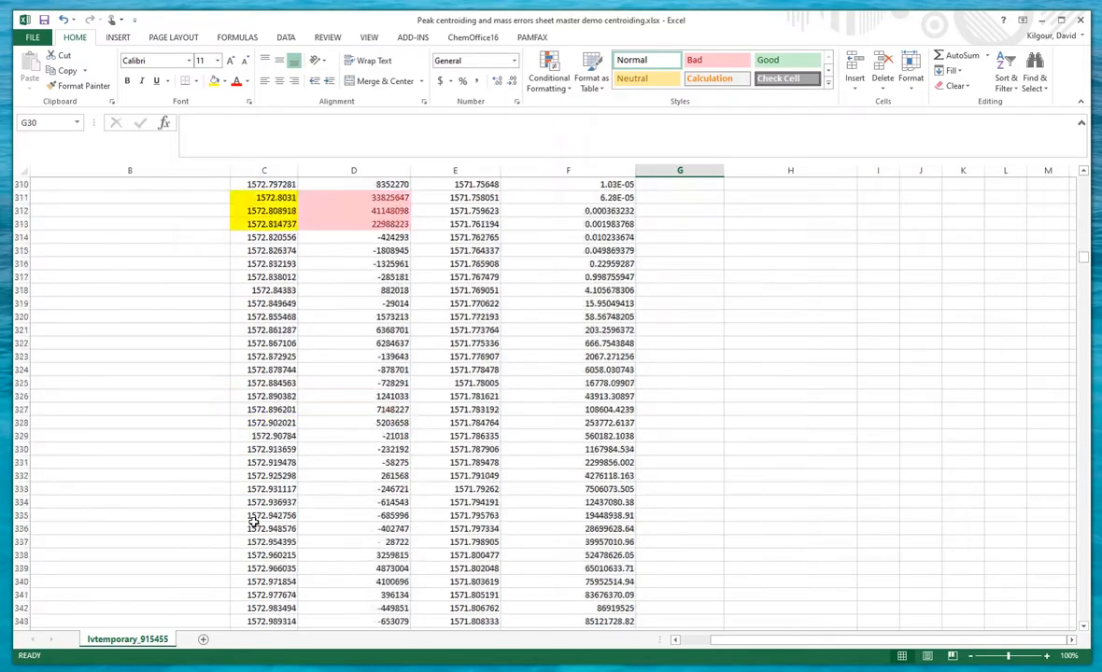
pyautogui.press('Ctrl+Home')
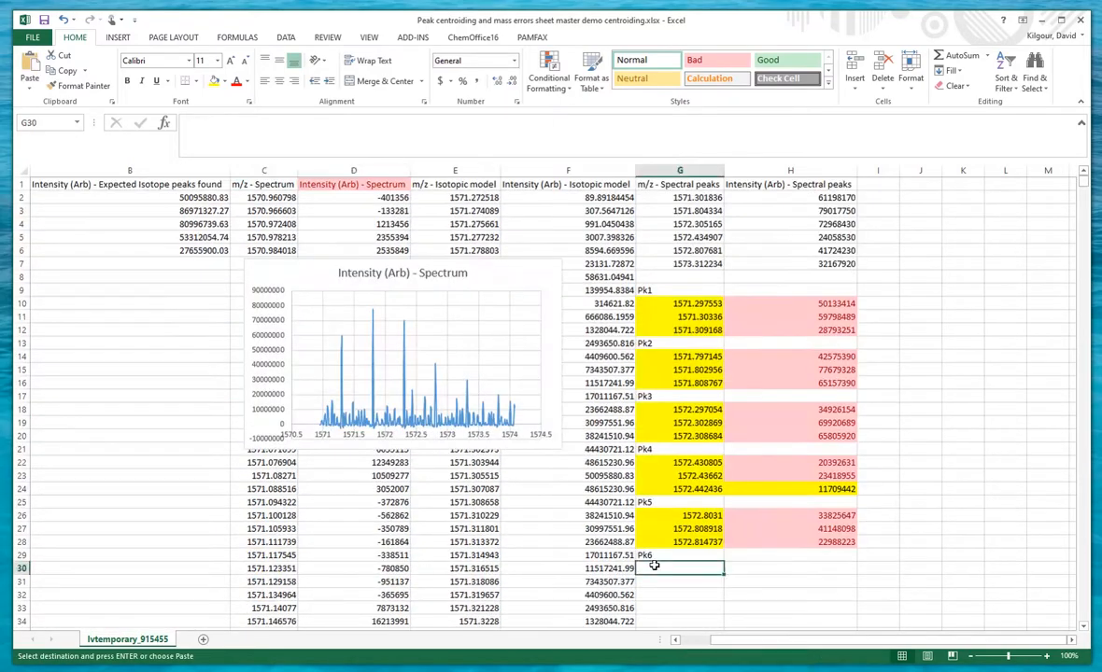
pyautogui.scroll(-3)
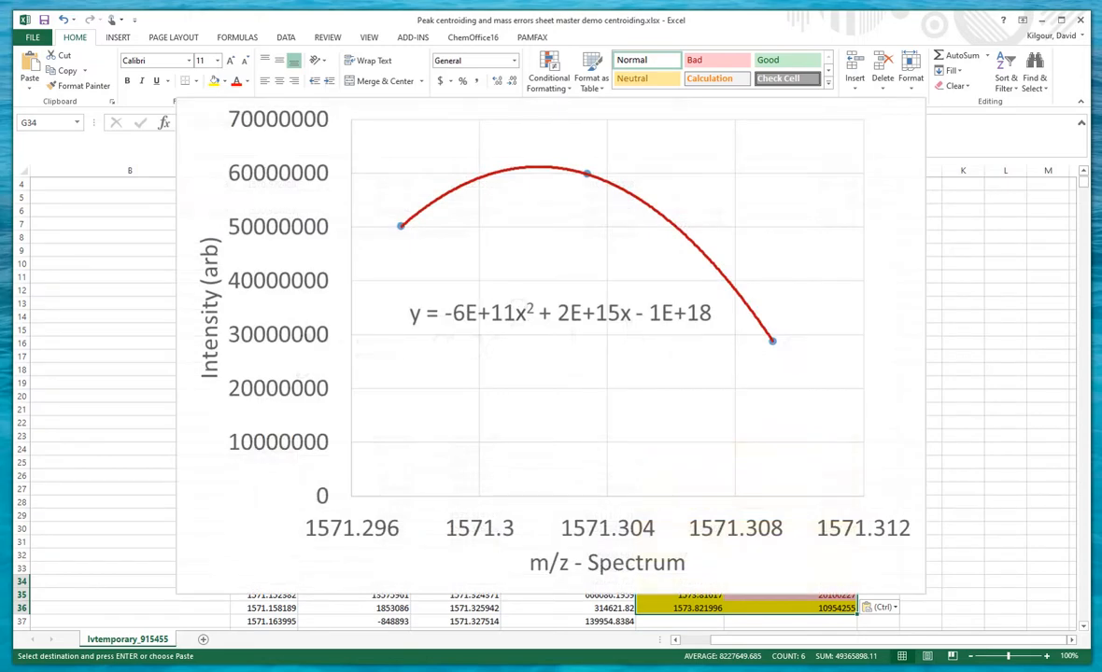
pyautogui.click(558, 314)
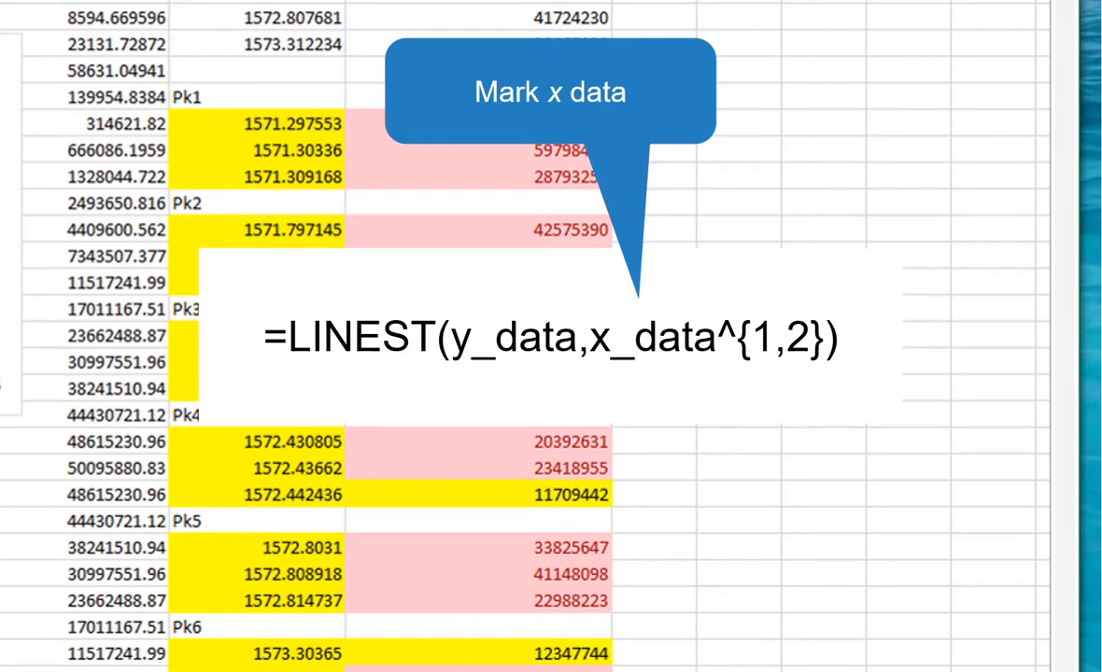
pyautogui.click(653, 123)
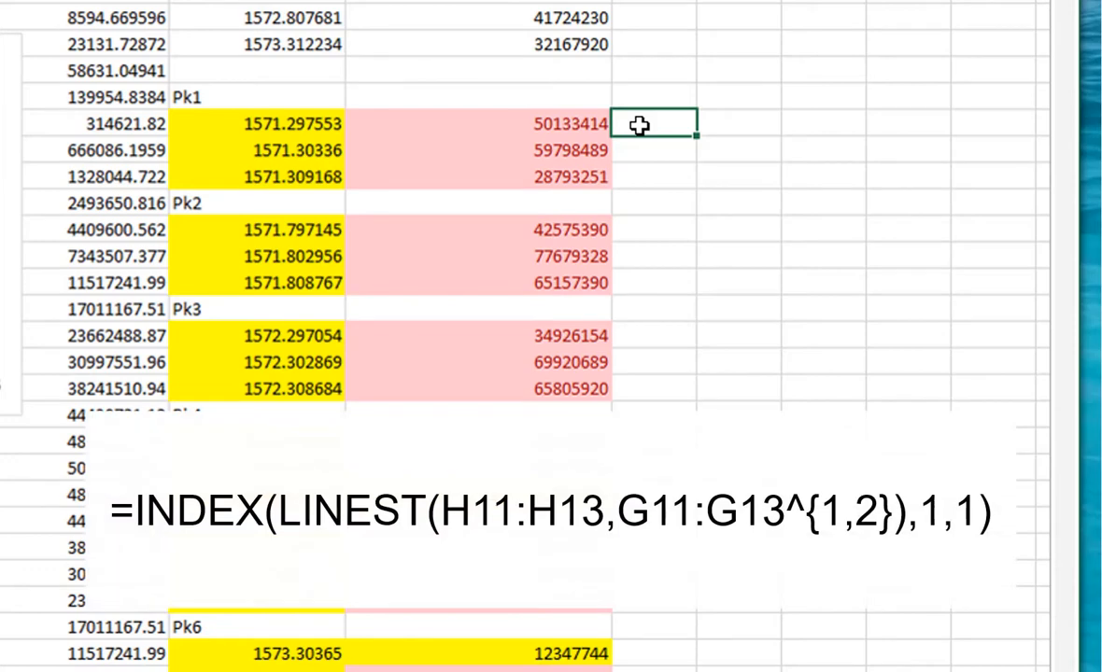
# - Enter =INDEX(LINEST(H10:H12,G10:G12^{1,2}),1,1) in I10 for the first Pk1 coefficient
pyautogui.write('=index')
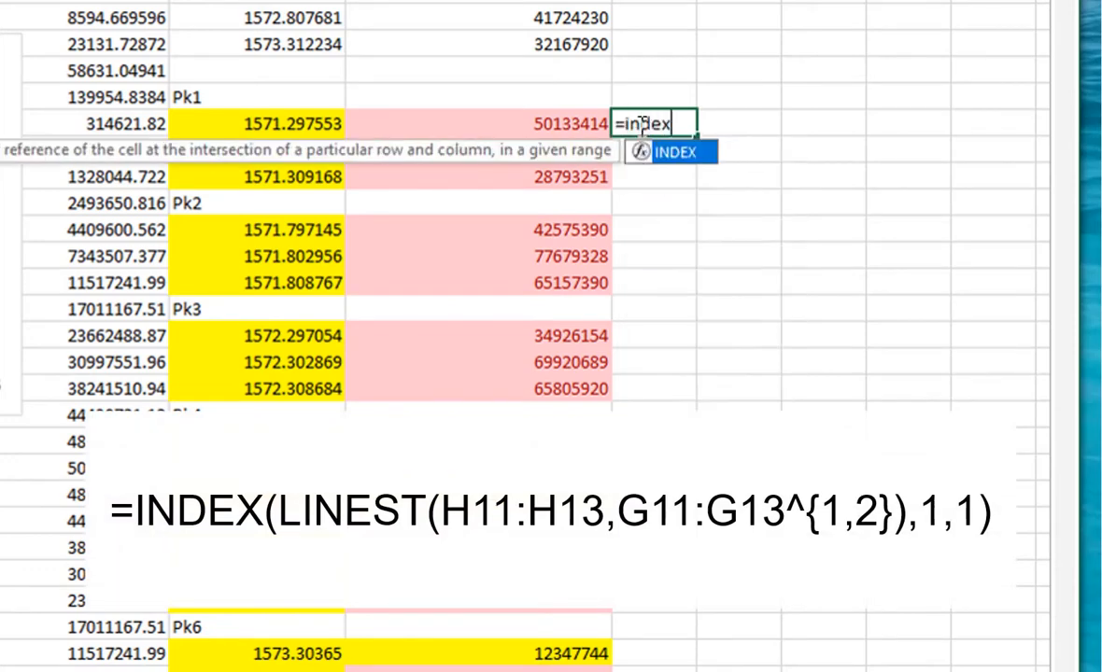
pyautogui.write('(line')
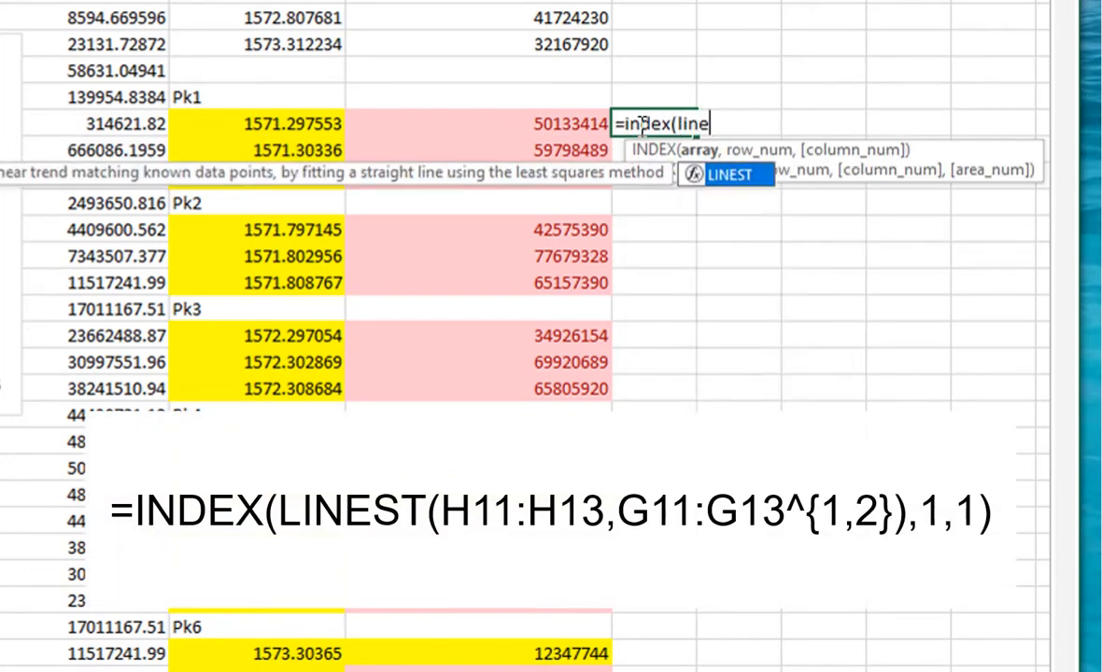
pyautogui.write('st')
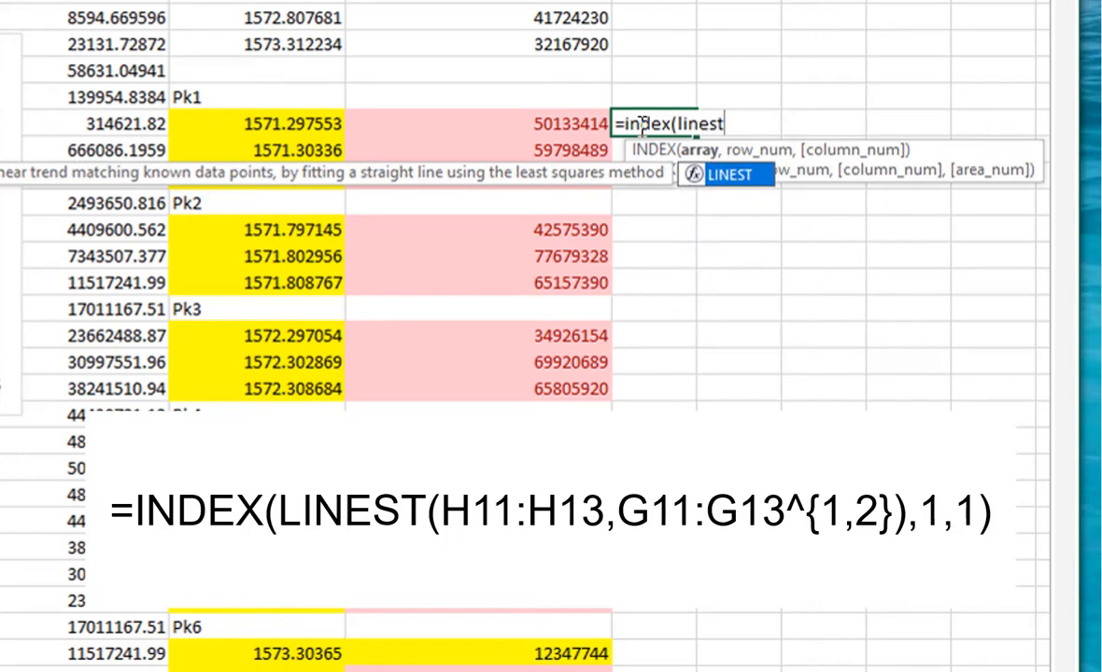
pyautogui.write('(H10:H12,G10:G12')
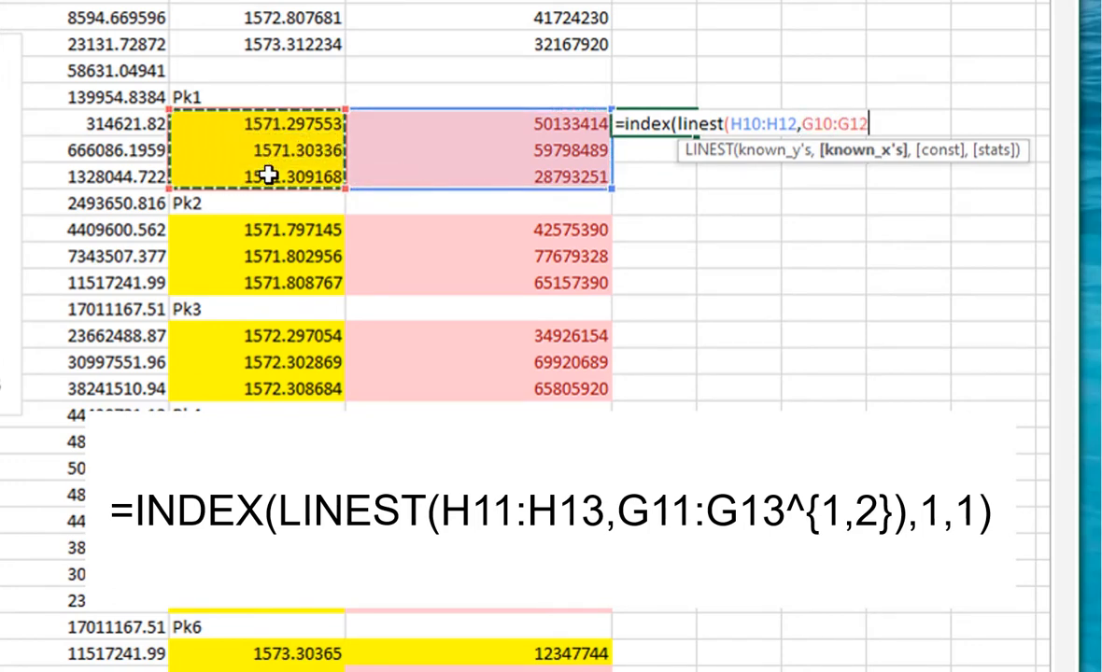
pyautogui.write('^')
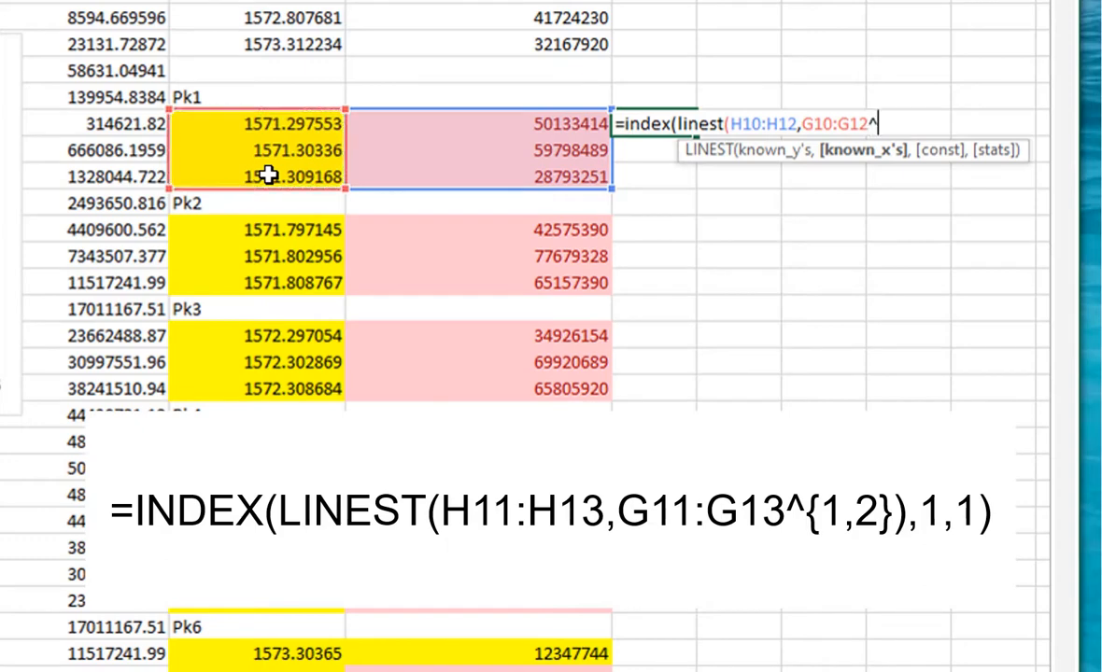
pyautogui.write('{1,2')
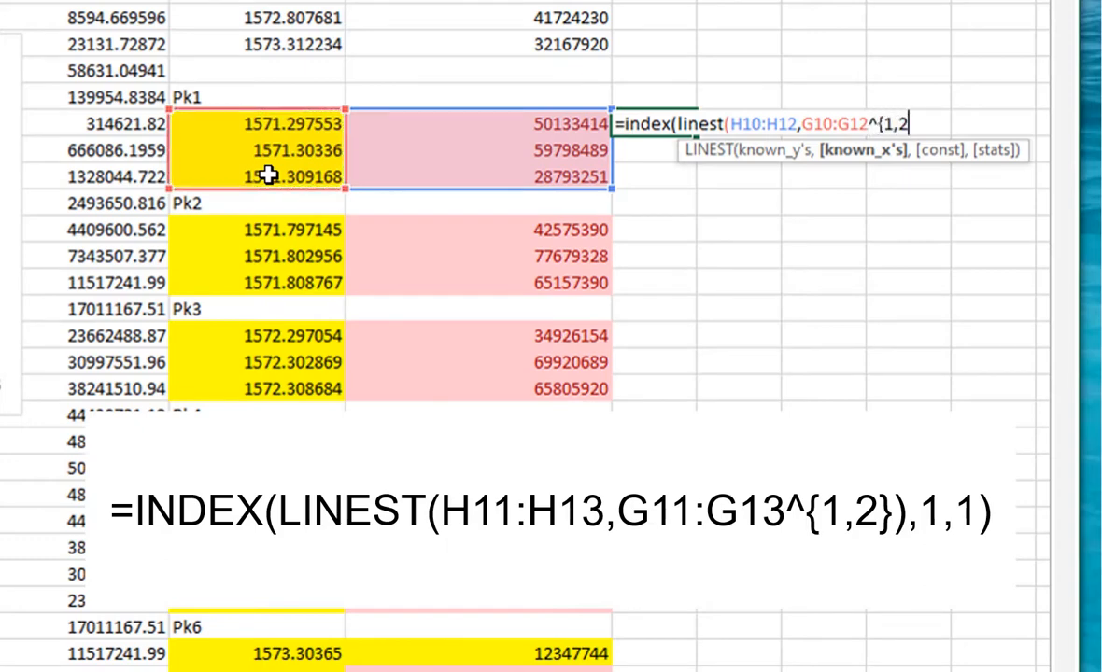
pyautogui.write('})')
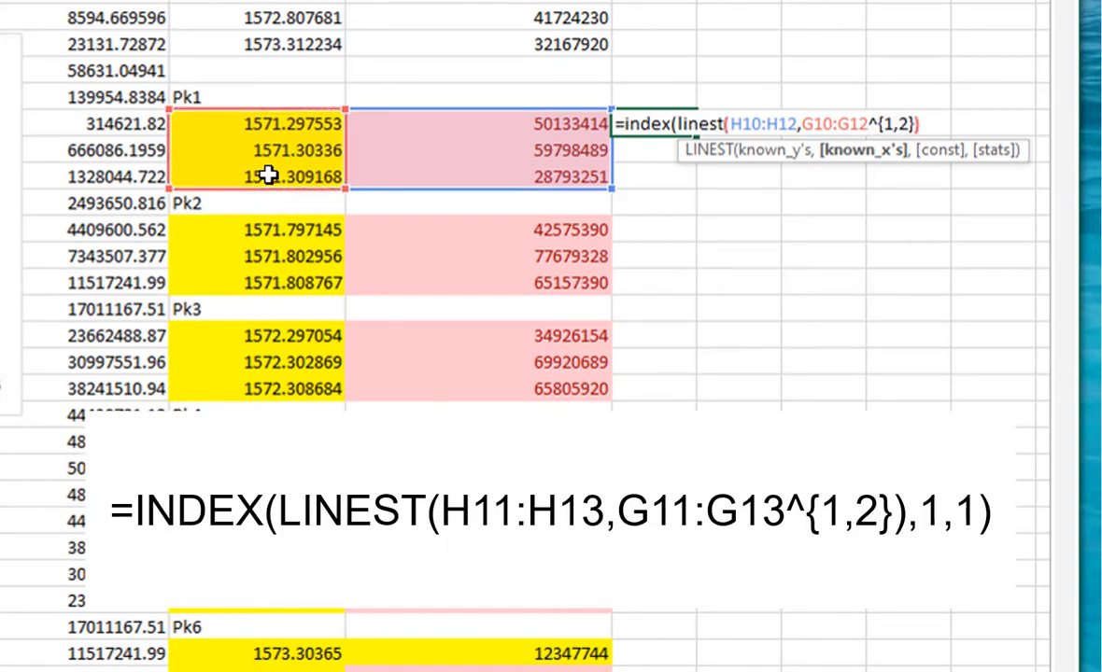
pyautogui.write('),1,1)')
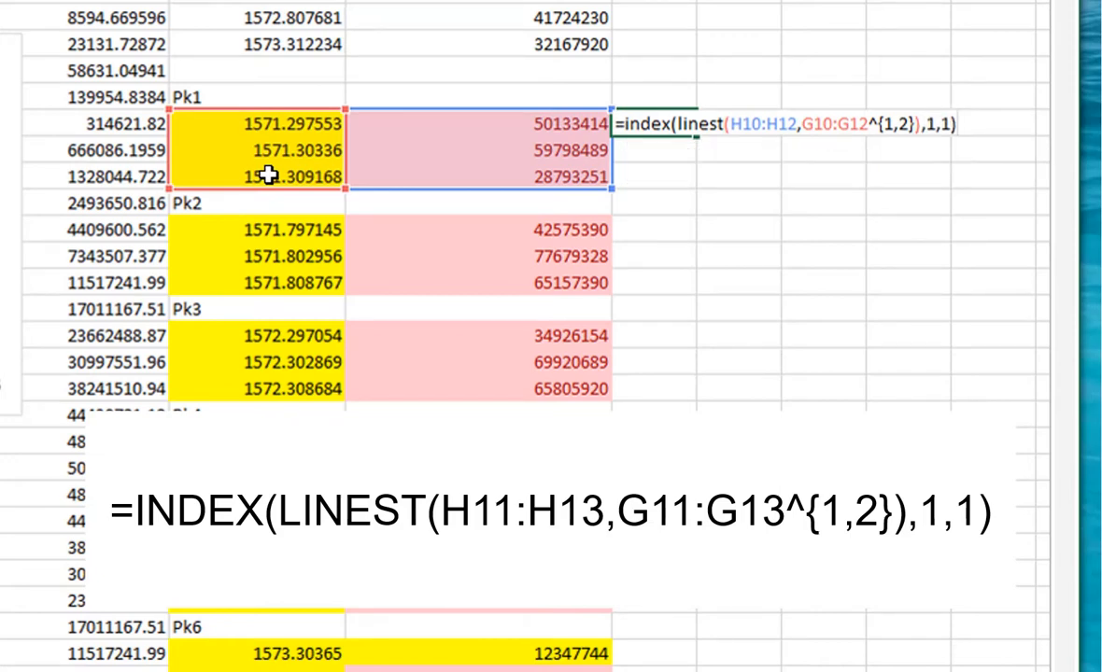
pyautogui.press('Return')
pyautogui.write('=INDEX(LINEST(H11:H13,G10:G12^{1,2}),1,1)')
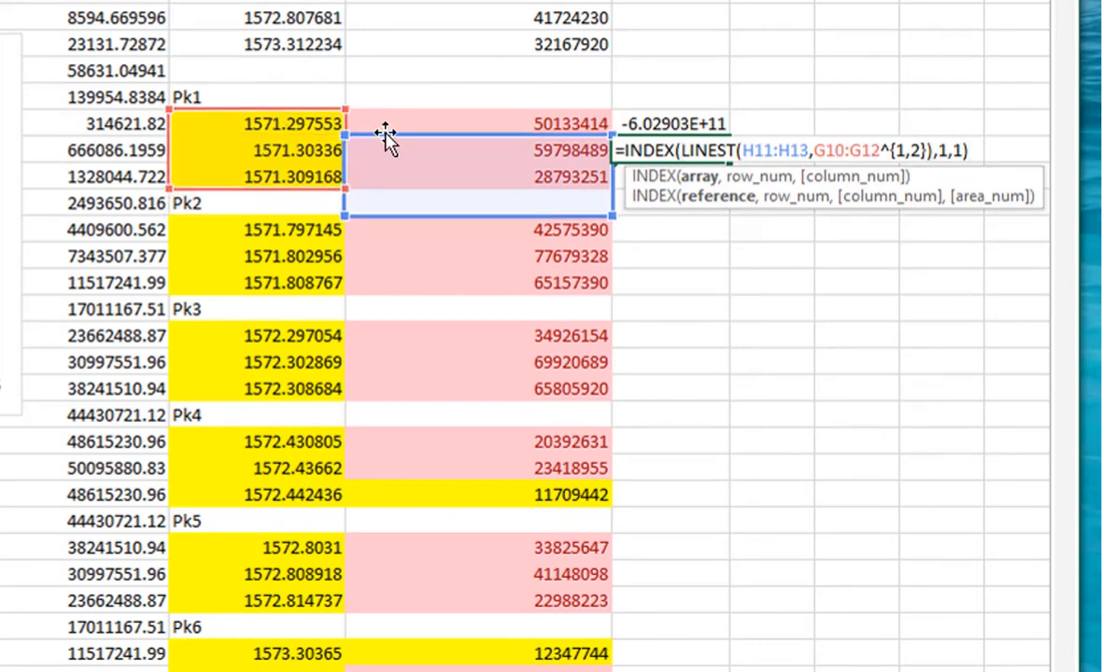
# - Fill the second and third coefficient formulas in I11:I12, editing the index to 2 and 3
pyautogui.press('Return')
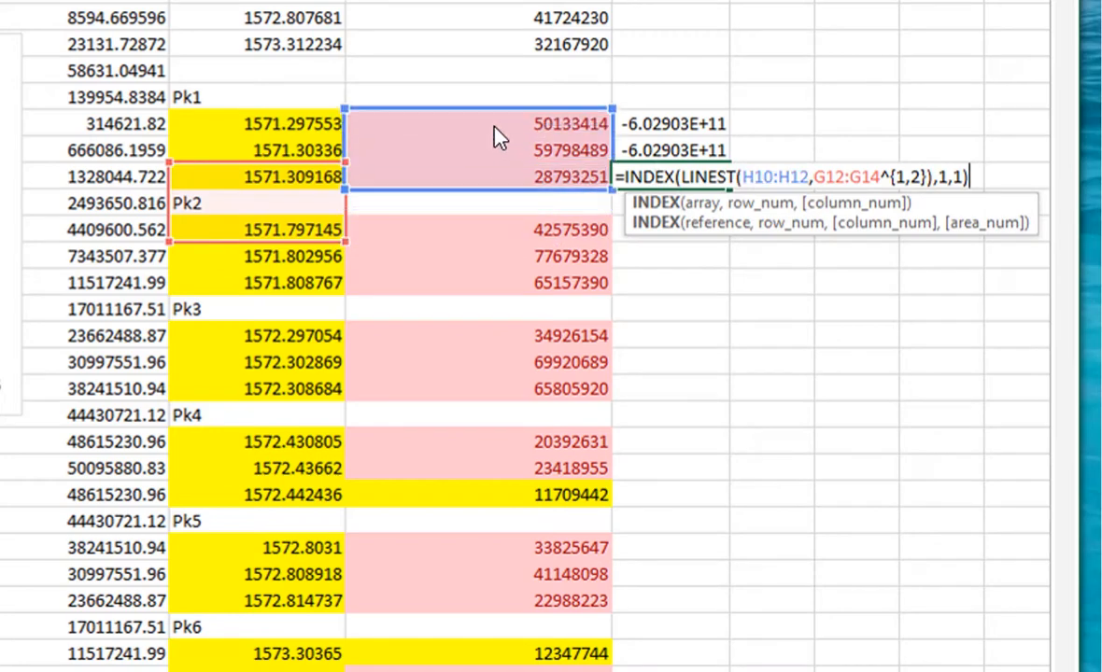
pyautogui.moveTo(308, 156)
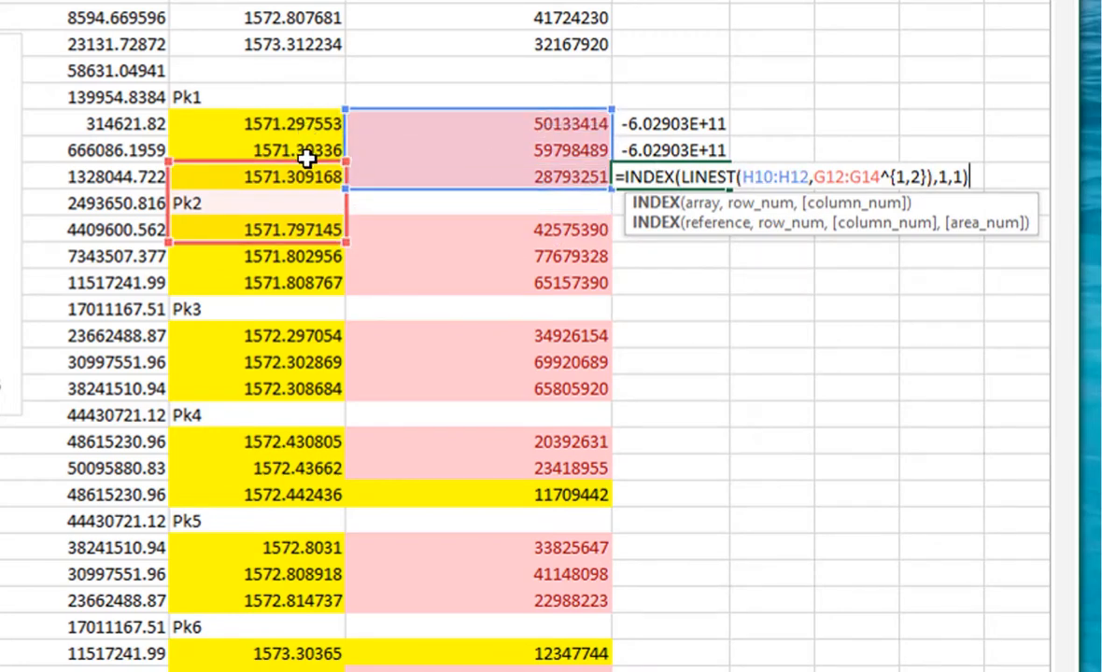
pyautogui.press('Return')
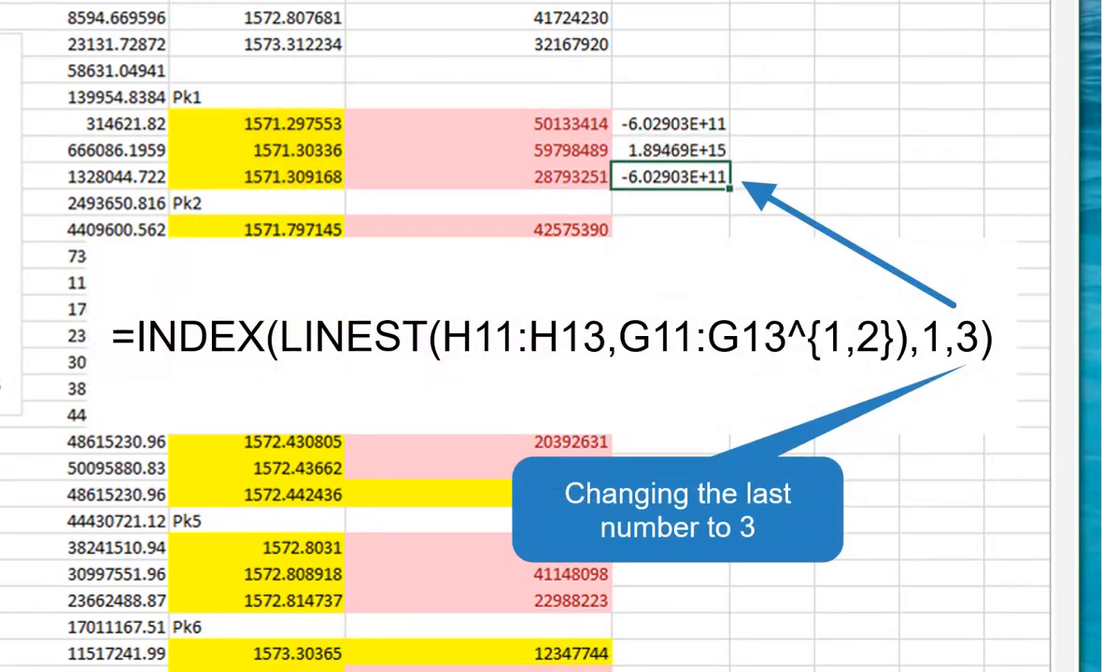
pyautogui.doubleClick(673, 176)
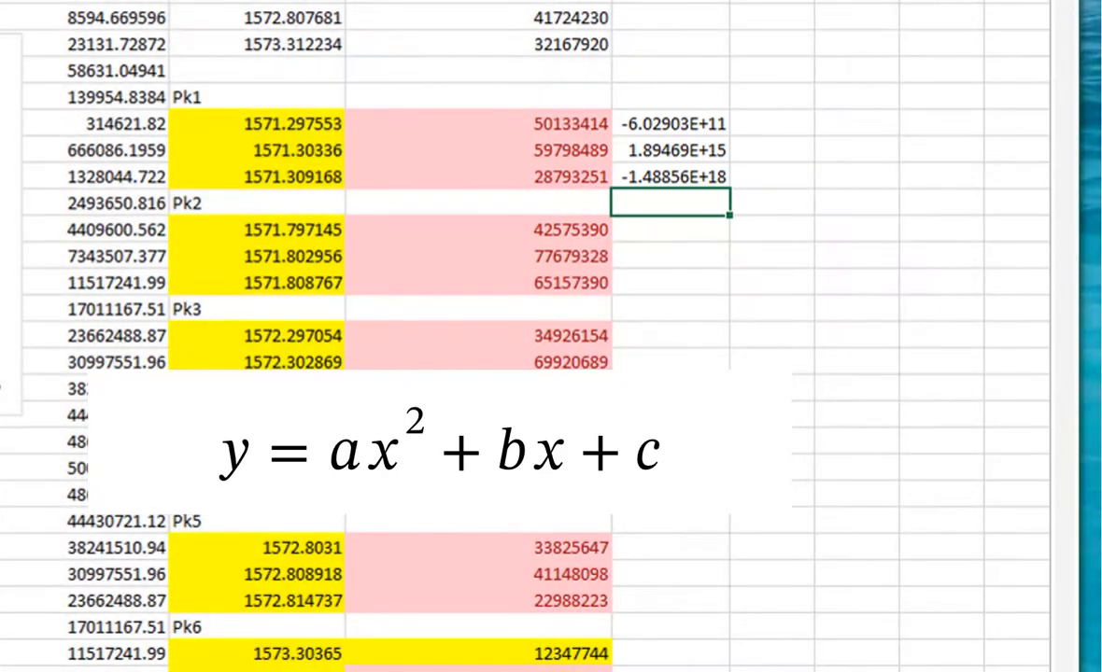
pyautogui.scroll(-3)
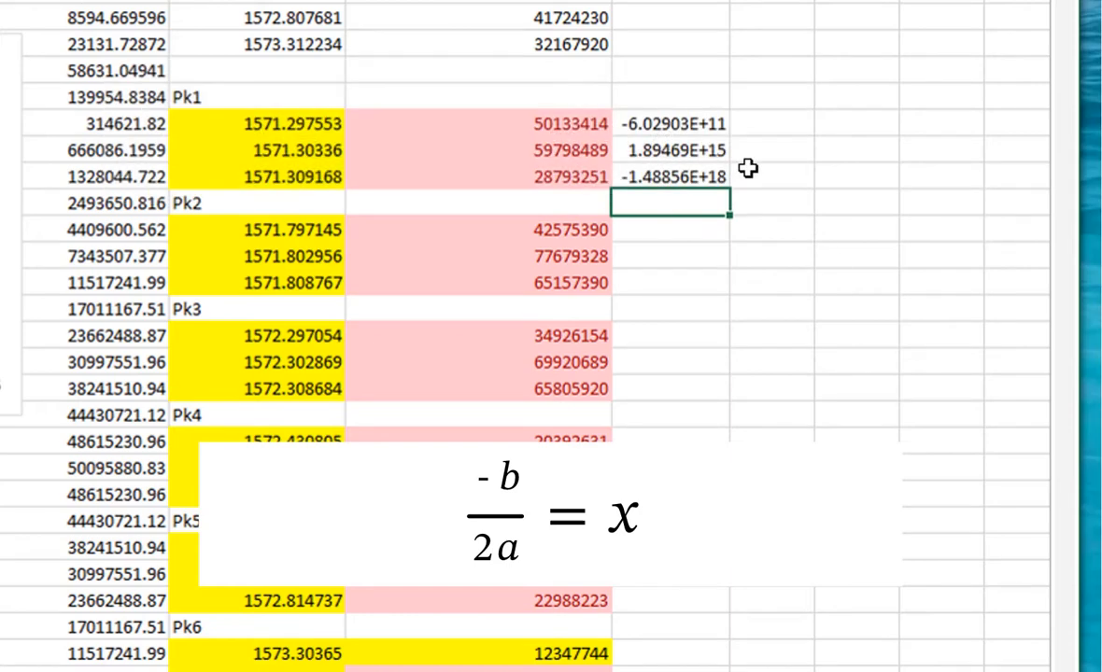
# - Enter the vertex formula =-1*I11/(2*I10) in K10, giving Pk1 top mass 1571.302
pyautogui.click(769, 123)
pyautogui.write('Pk top')
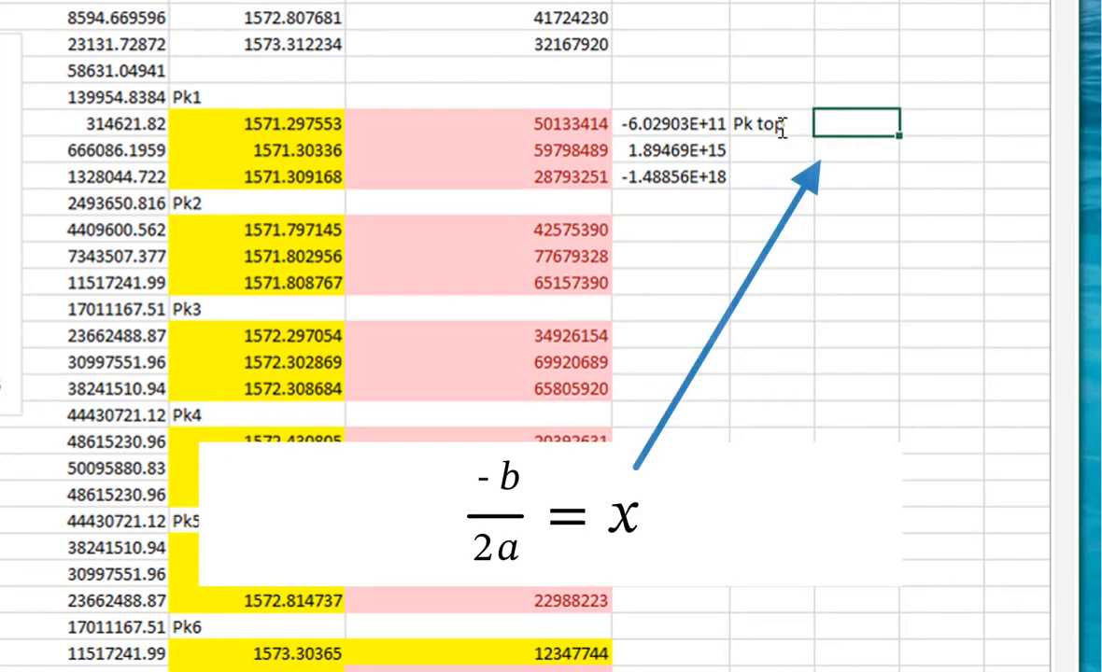
pyautogui.write('=-1')
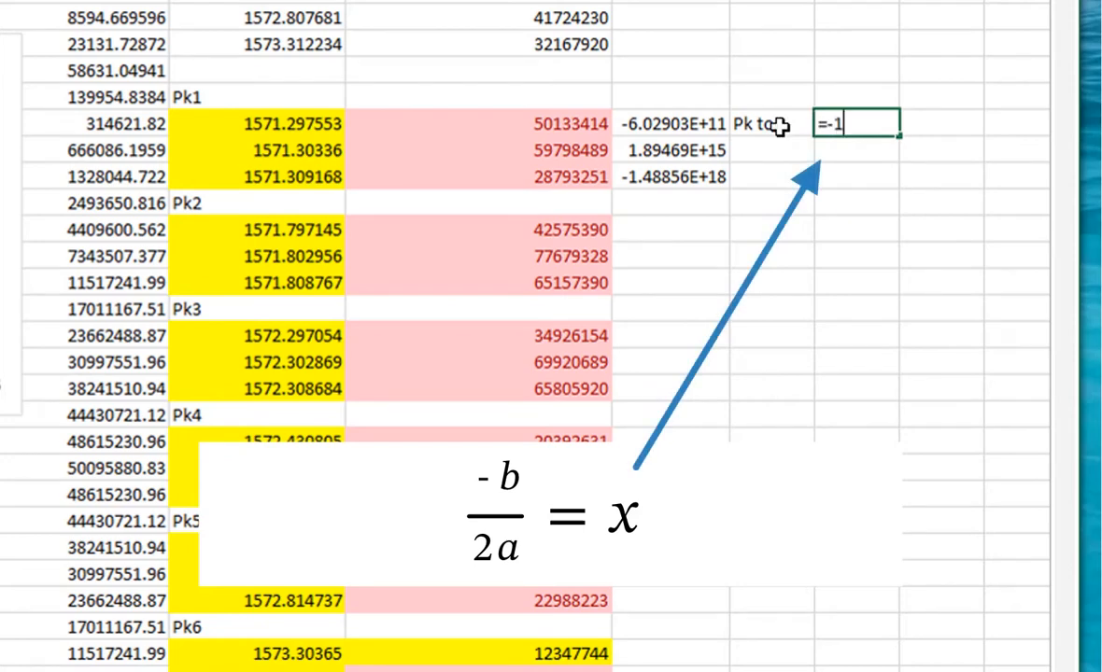
pyautogui.write('*')
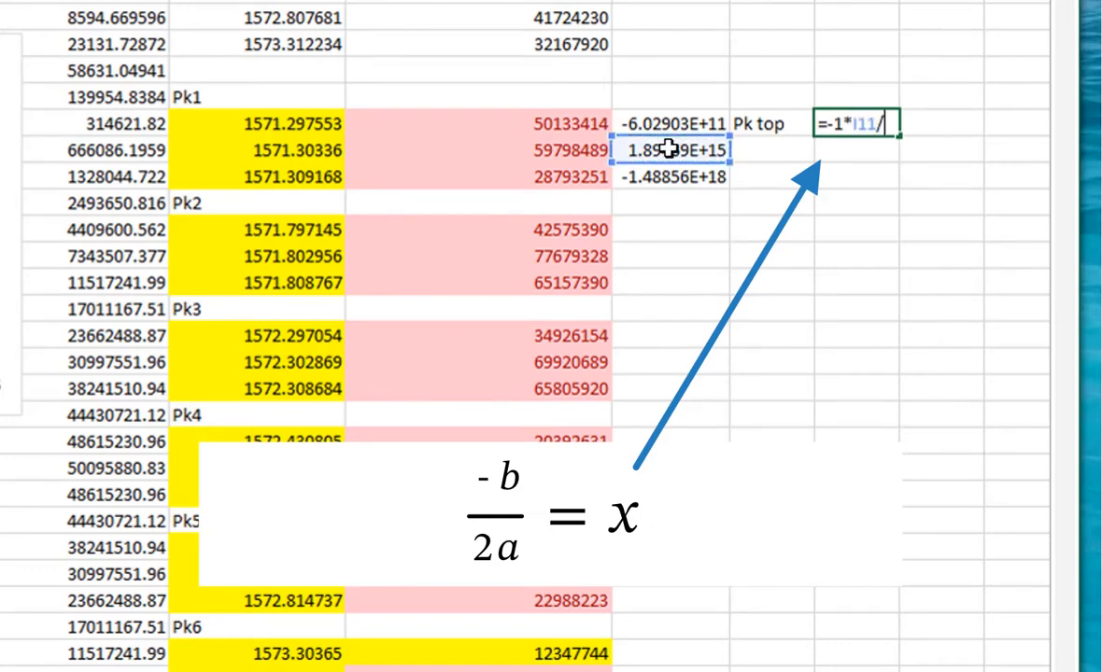
pyautogui.write('(2*')
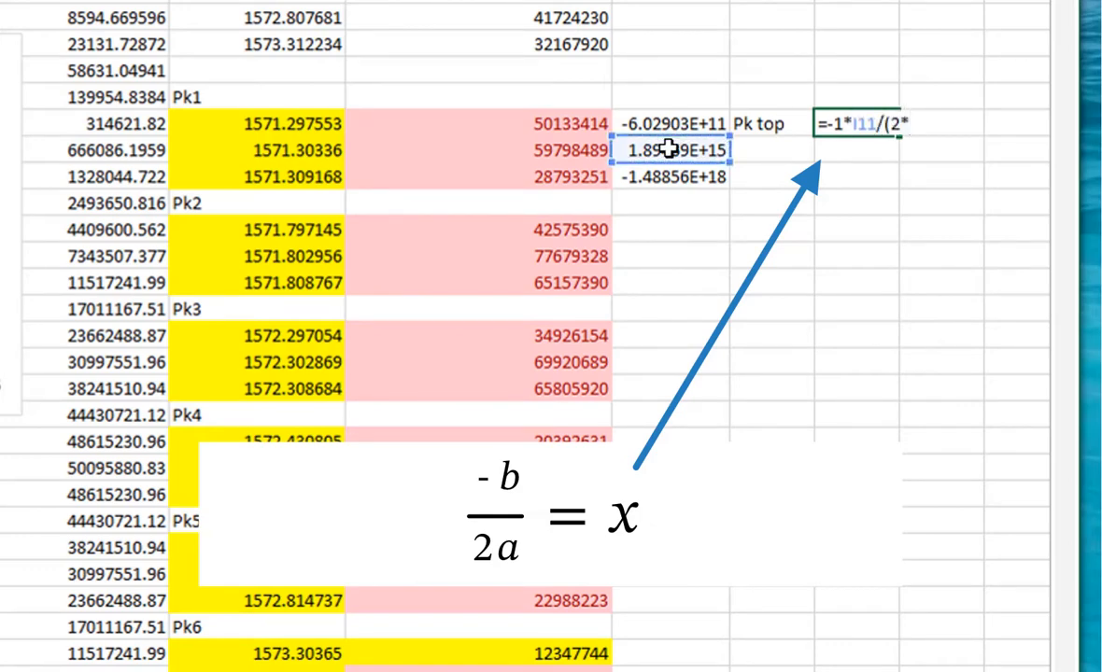
pyautogui.click(670, 123)
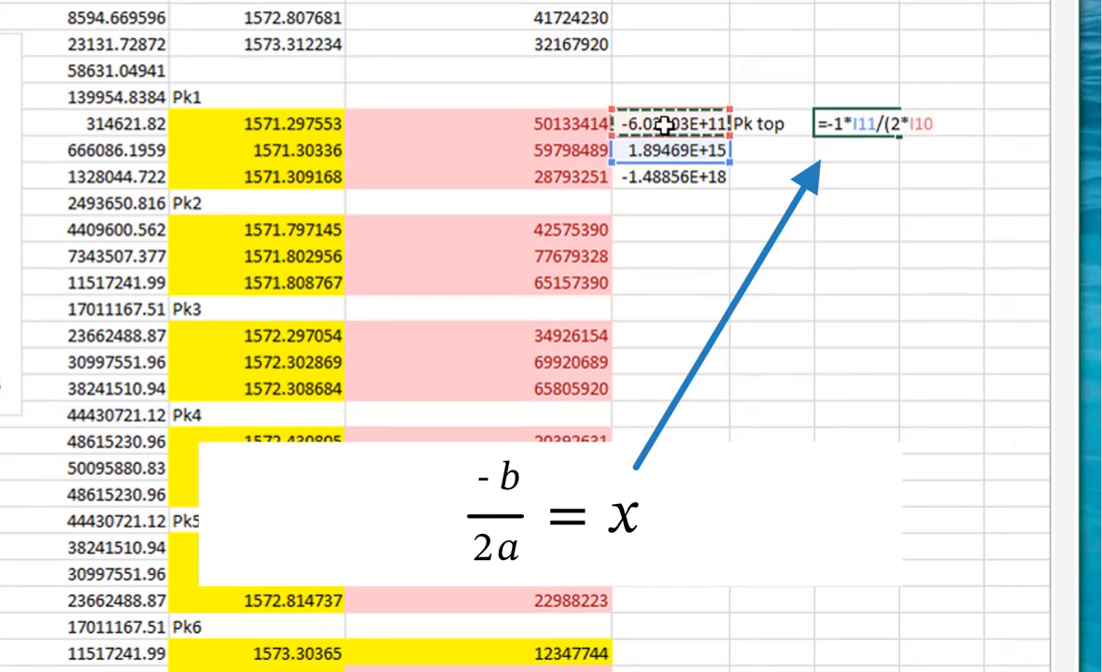
pyautogui.press('Return')
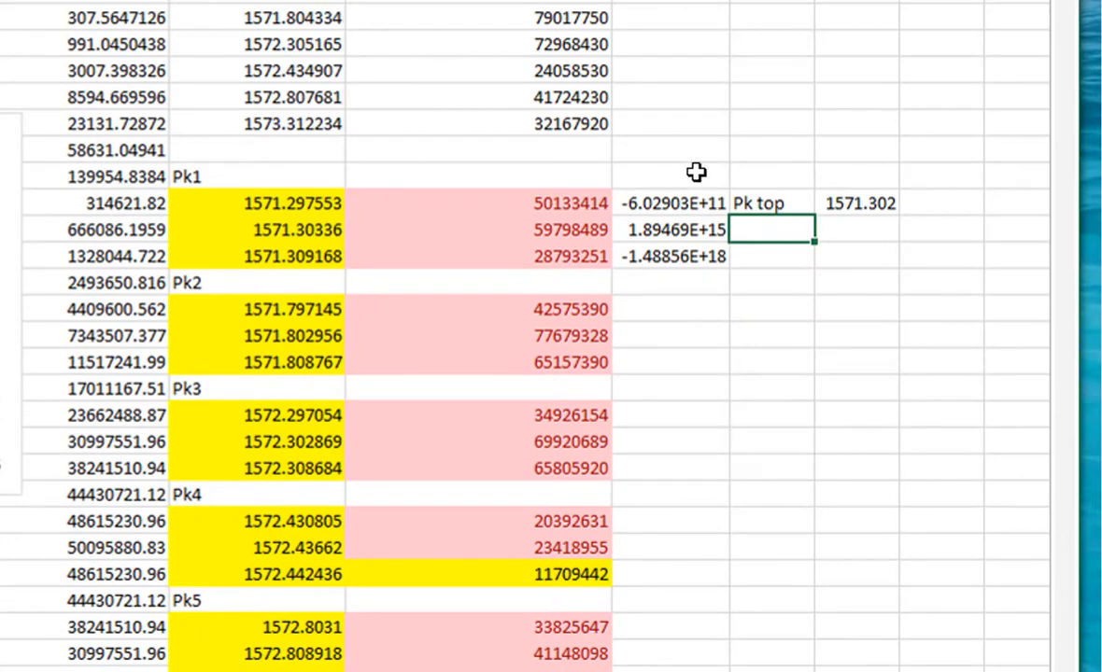
# - Label the height row and start the formula =(I10*K10*K10)+(I11*K10)+I12 for Pk1 peak height
pyautogui.write('Pk top')
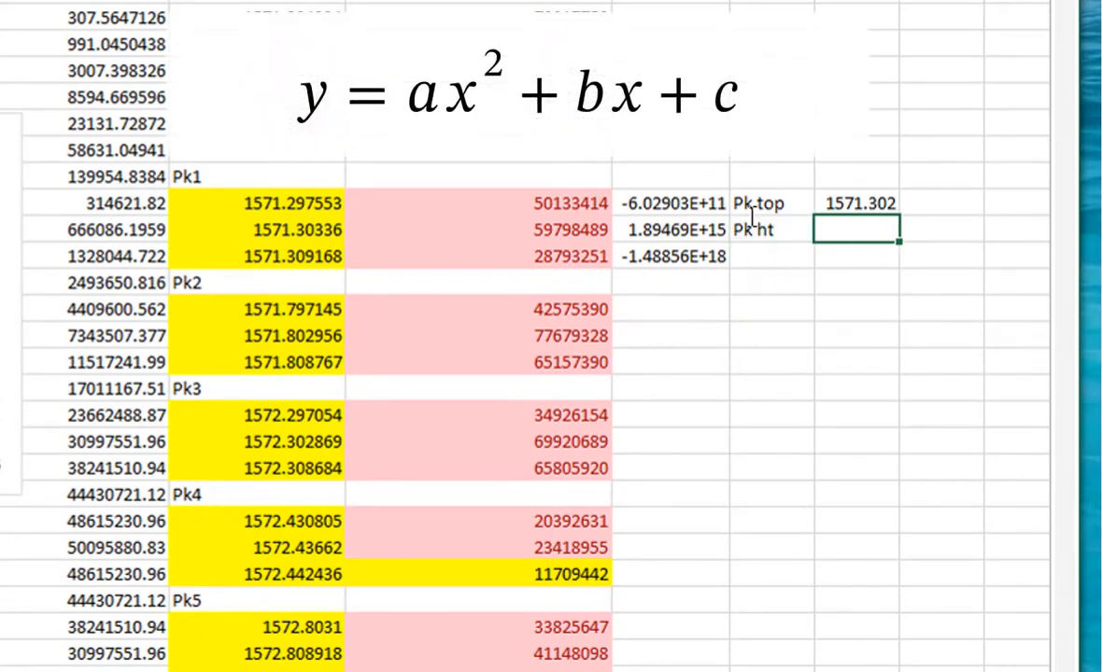
pyautogui.write('=')
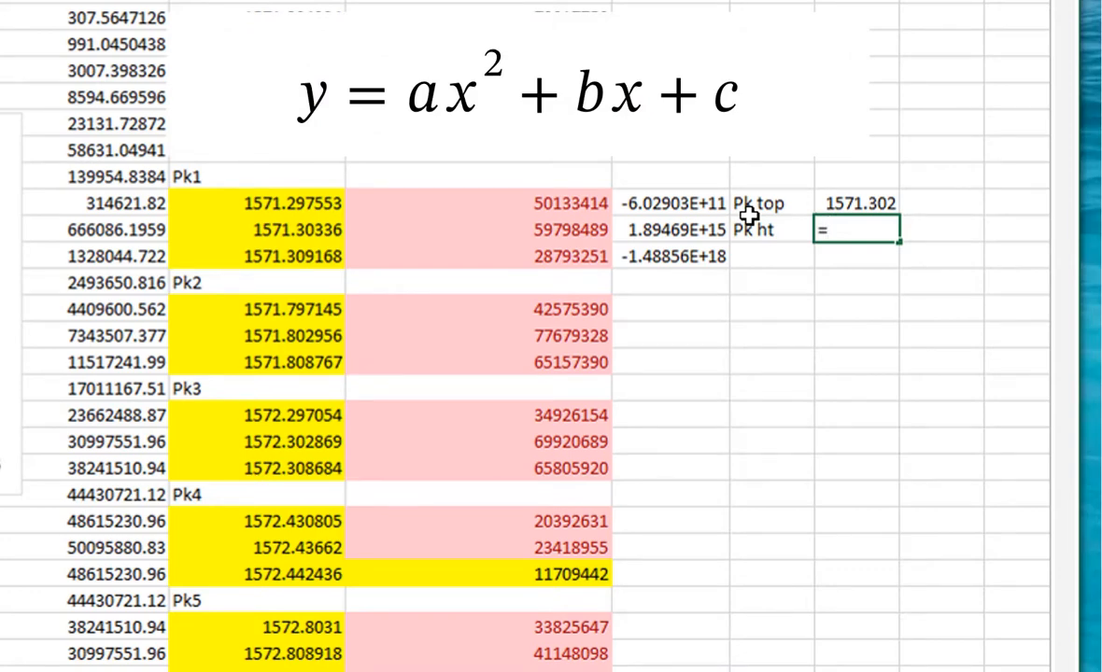
pyautogui.write('=(')
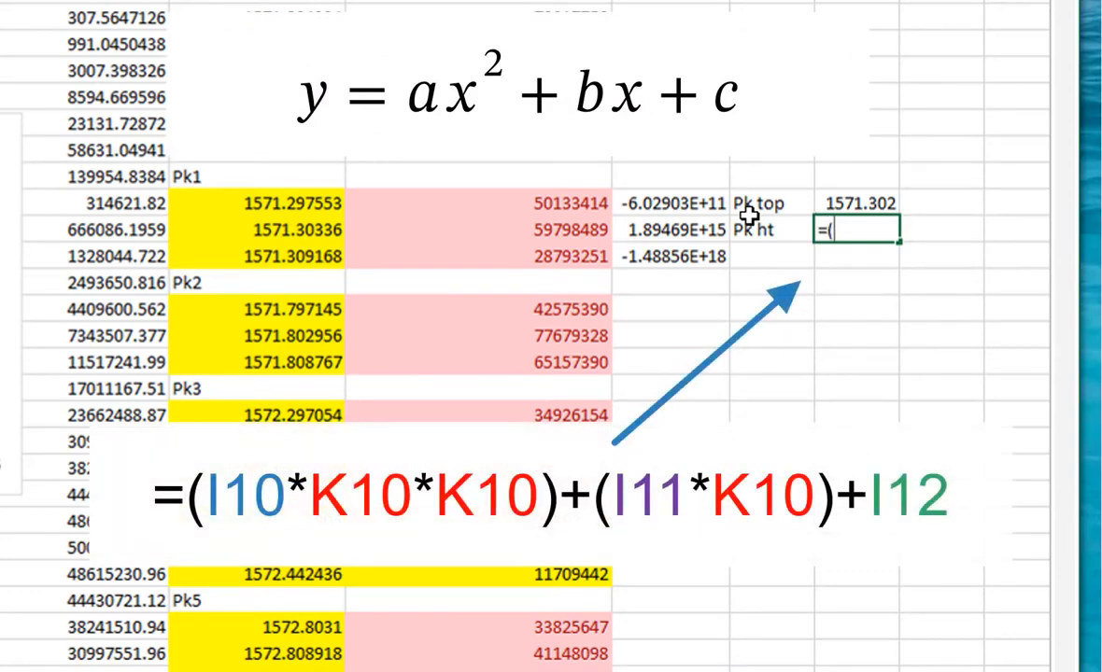
pyautogui.click(670, 204)
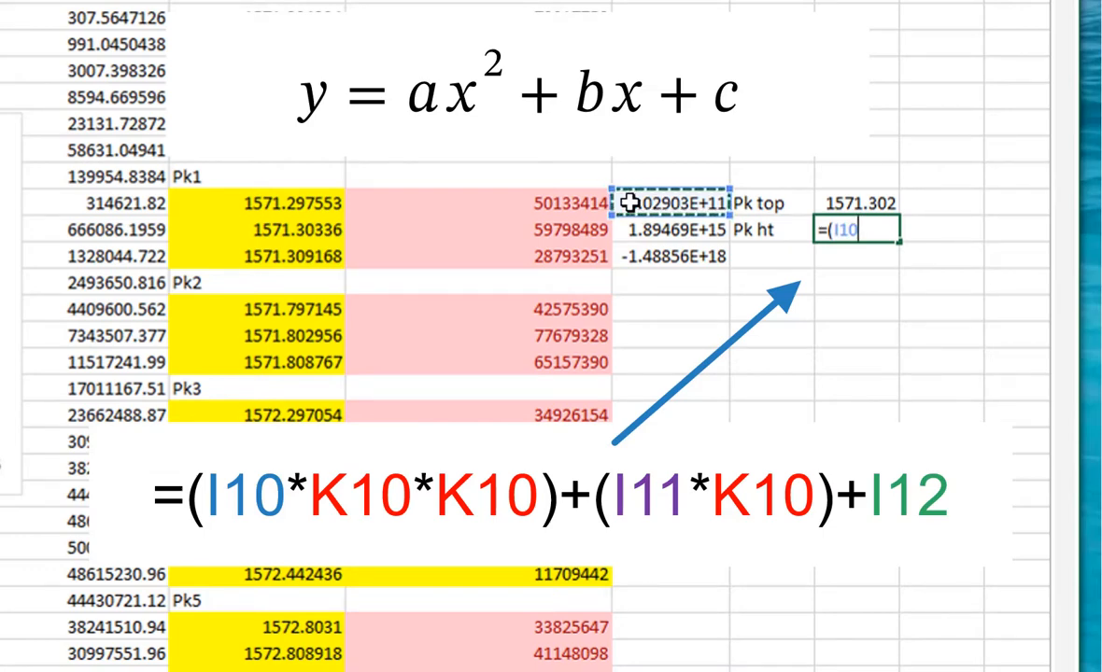
pyautogui.write('*')
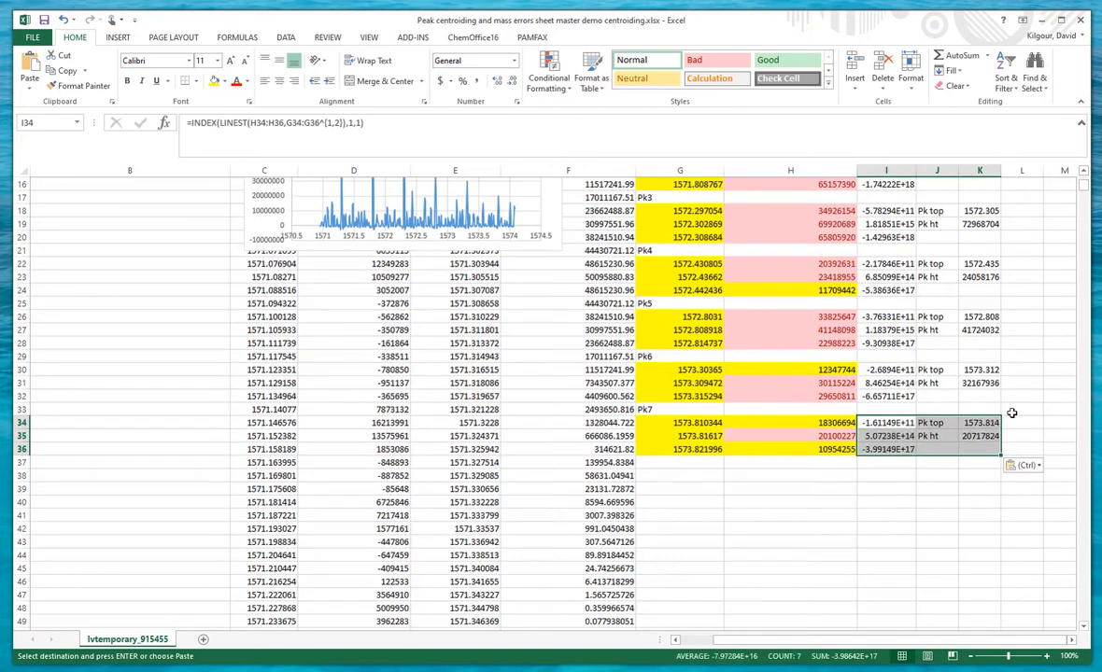
# - Scroll back to the top of the sheet toward the spectral peaks list
pyautogui.scroll(3)
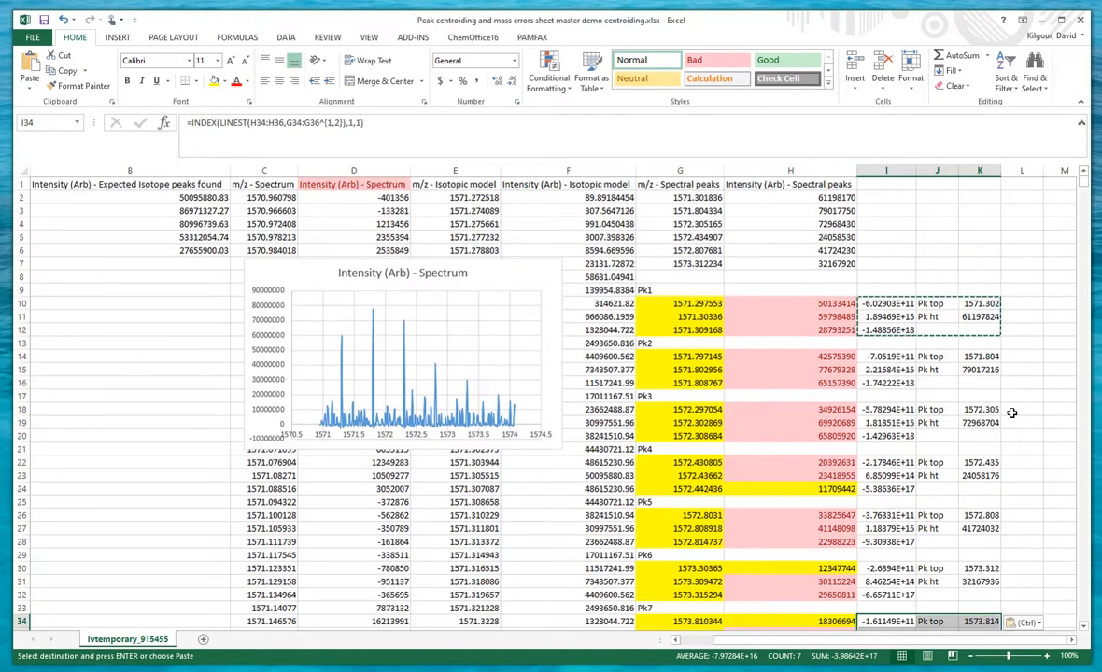
pyautogui.moveTo(1031, 325)
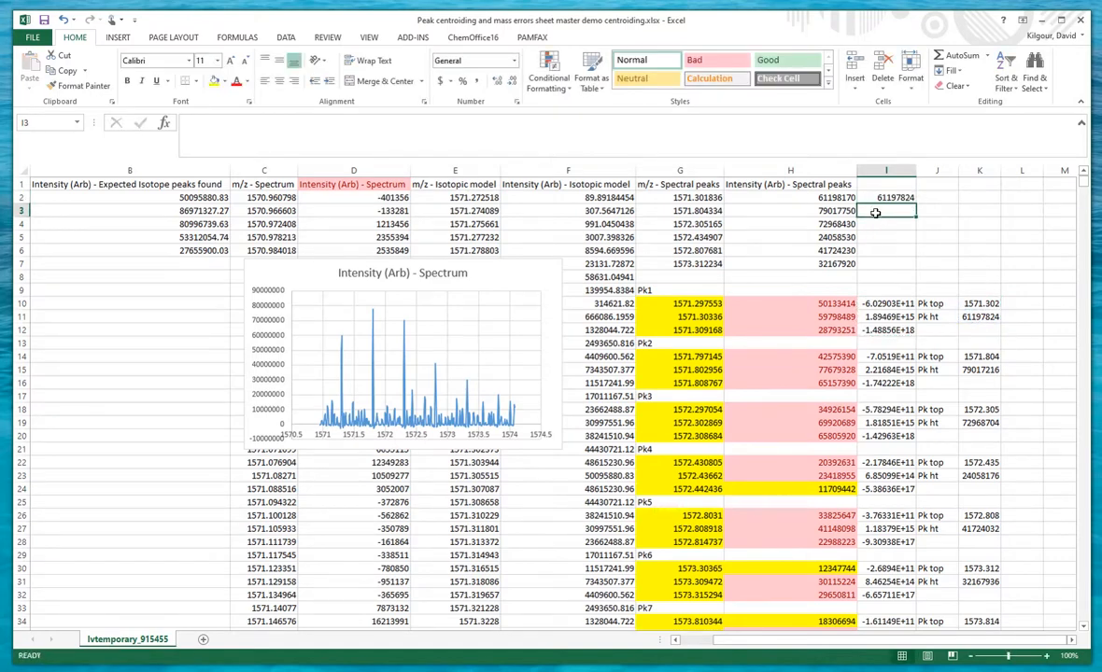
# - Link the remaining peaks' Pk ht cells (e.g. =K15) into I3:I7 beside their spectral intensities
pyautogui.click(978, 368)
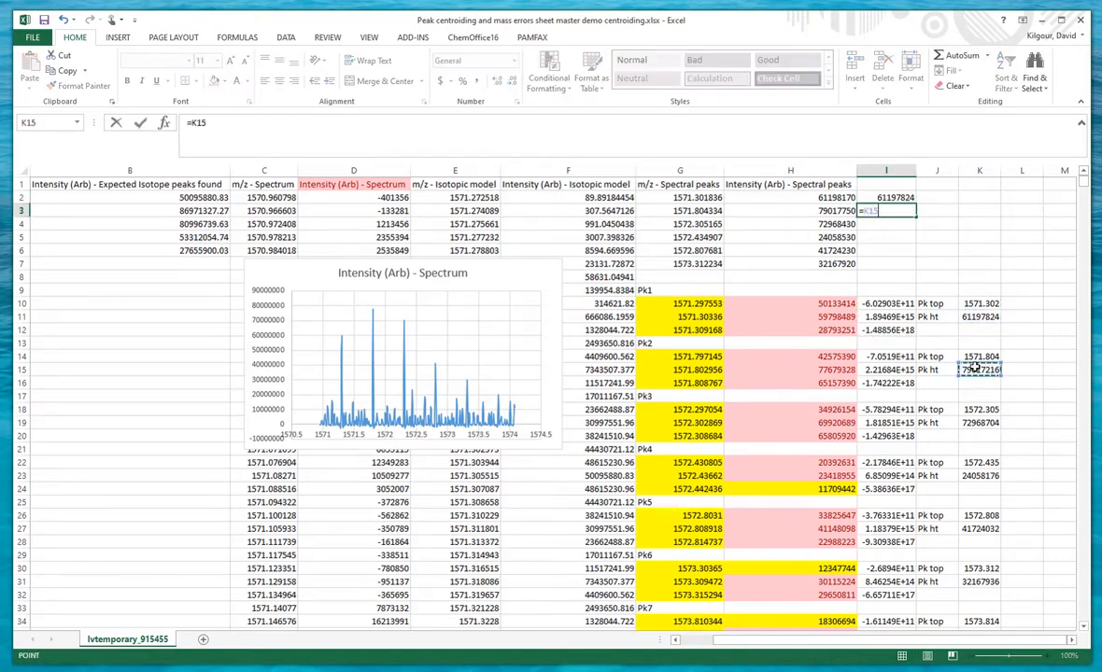
pyautogui.press('Return')
pyautogui.write('=')
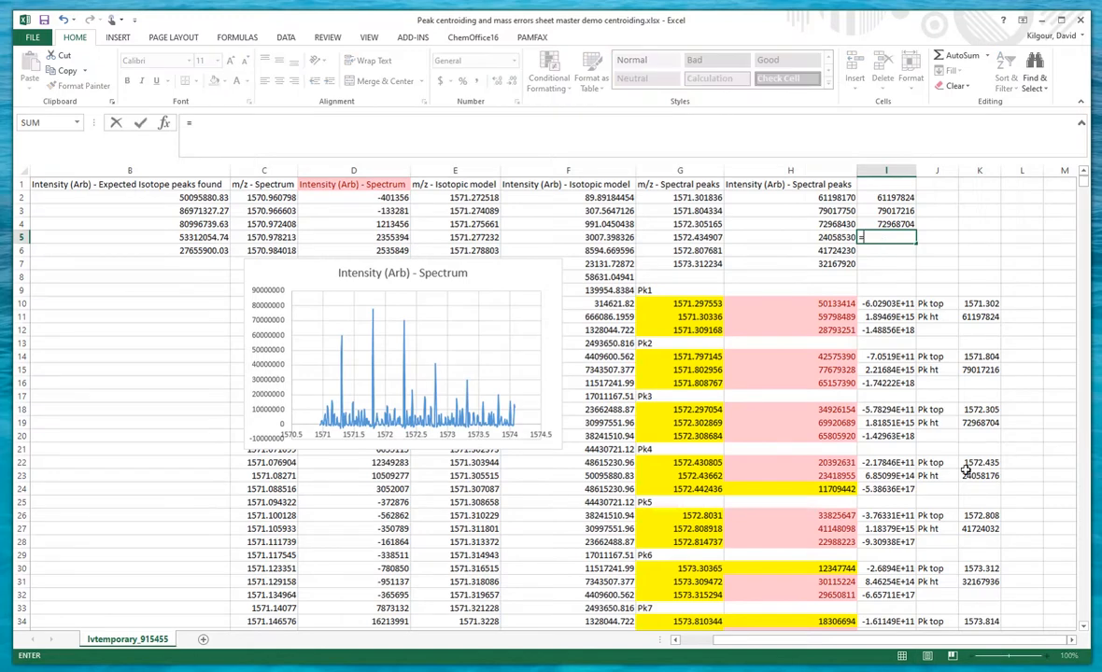
pyautogui.press('Return')
pyautogui.write('=')
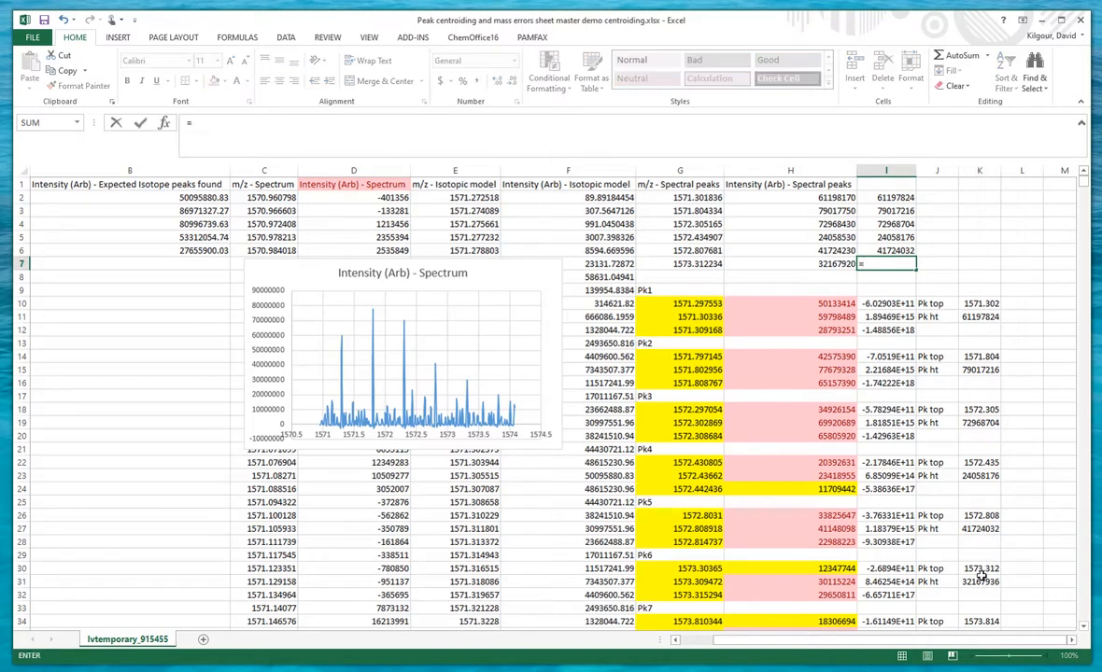
pyautogui.press('Return')
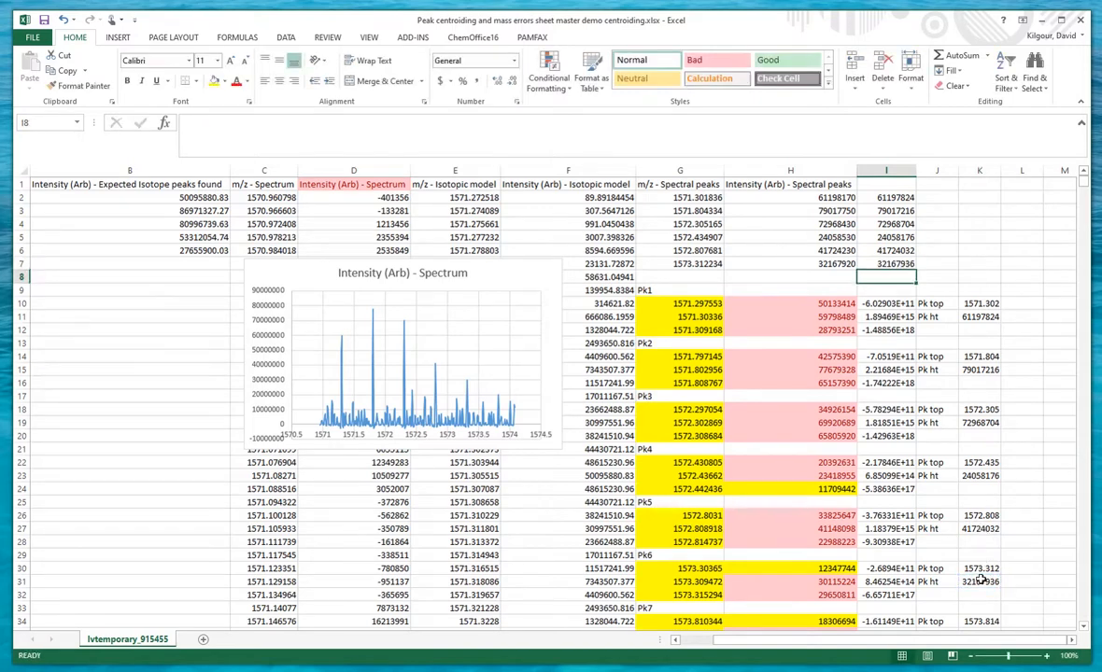
pyautogui.scroll(-3)
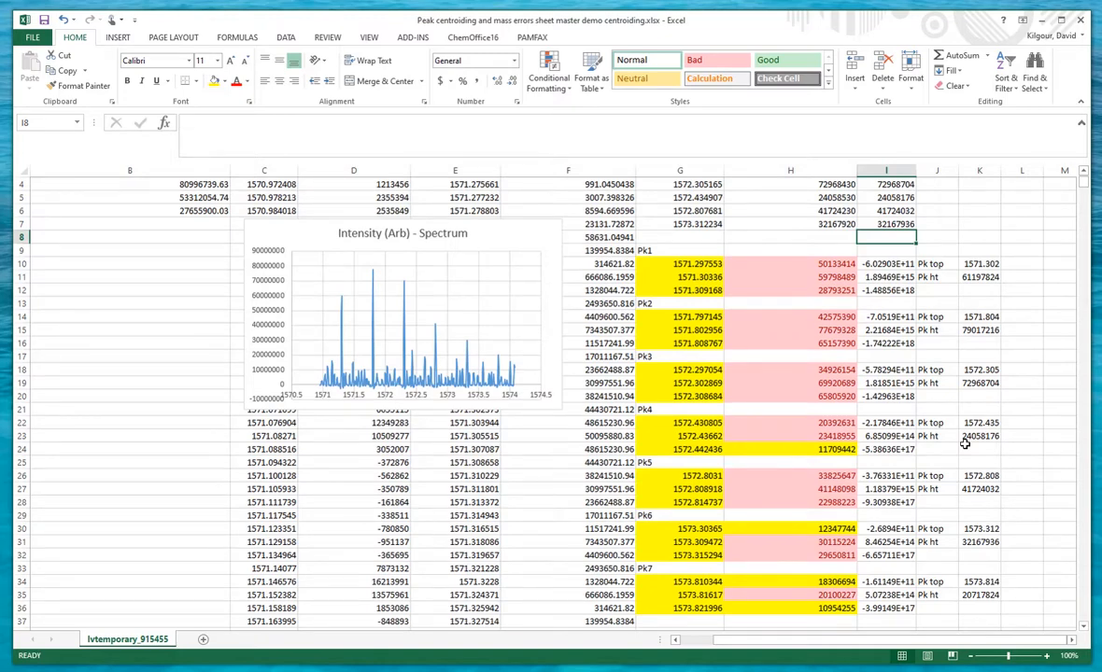
pyautogui.scroll(3)
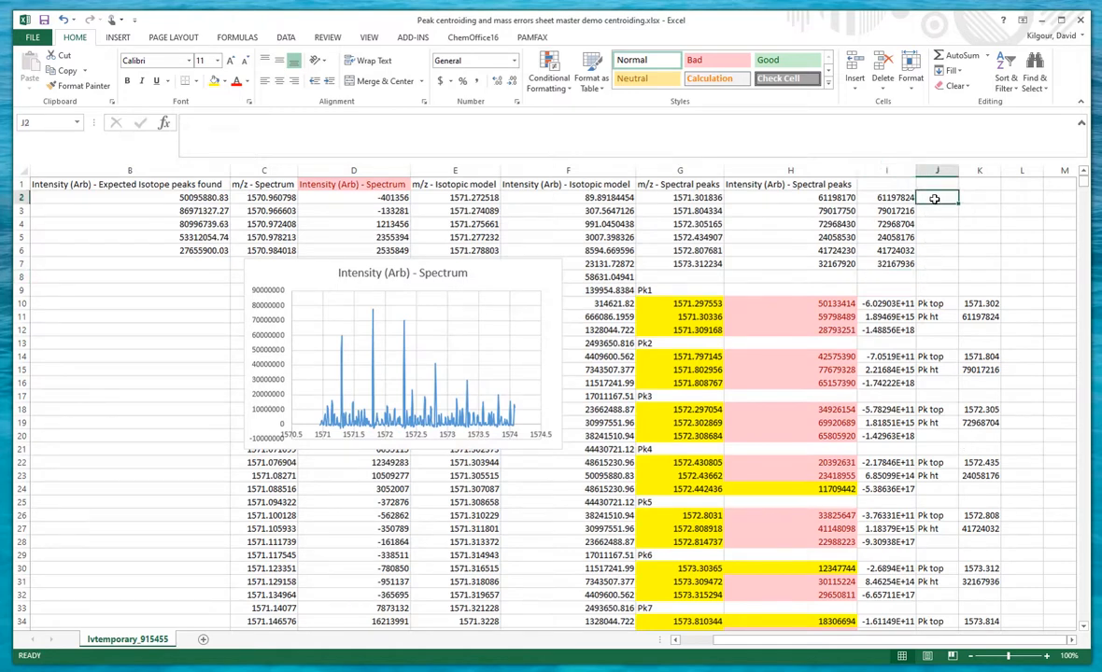
# - Compute =I2/H2 in J2 and fill it down to J7, giving ratios about 0.99999
pyautogui.write('=I2/H2')
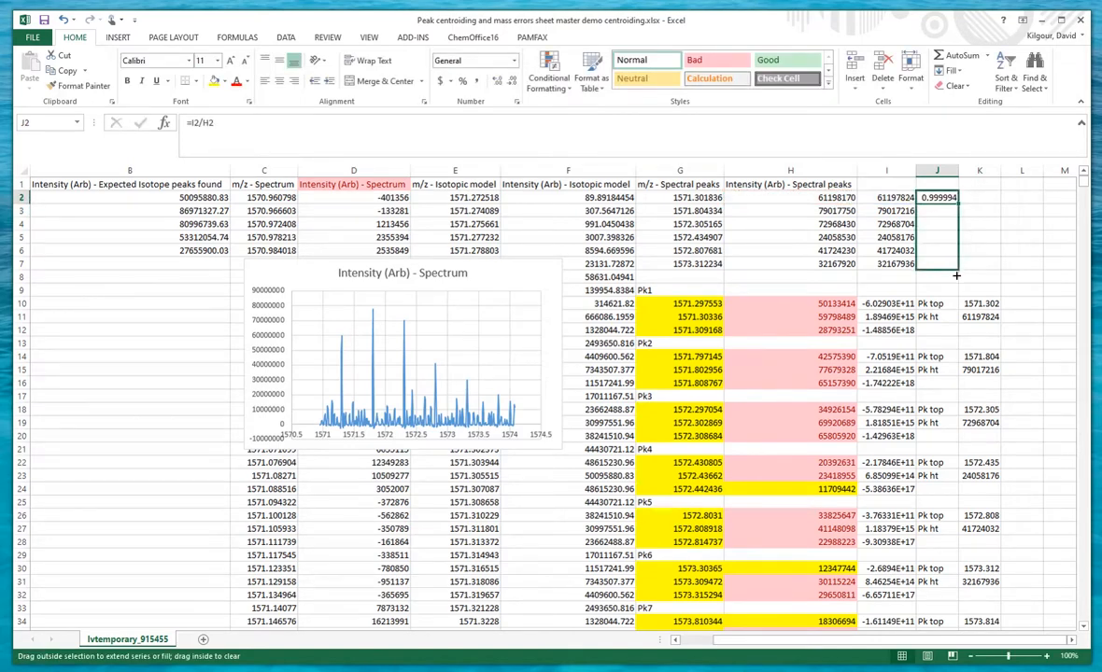
pyautogui.moveTo(956, 203); pyautogui.dragTo(956, 277)
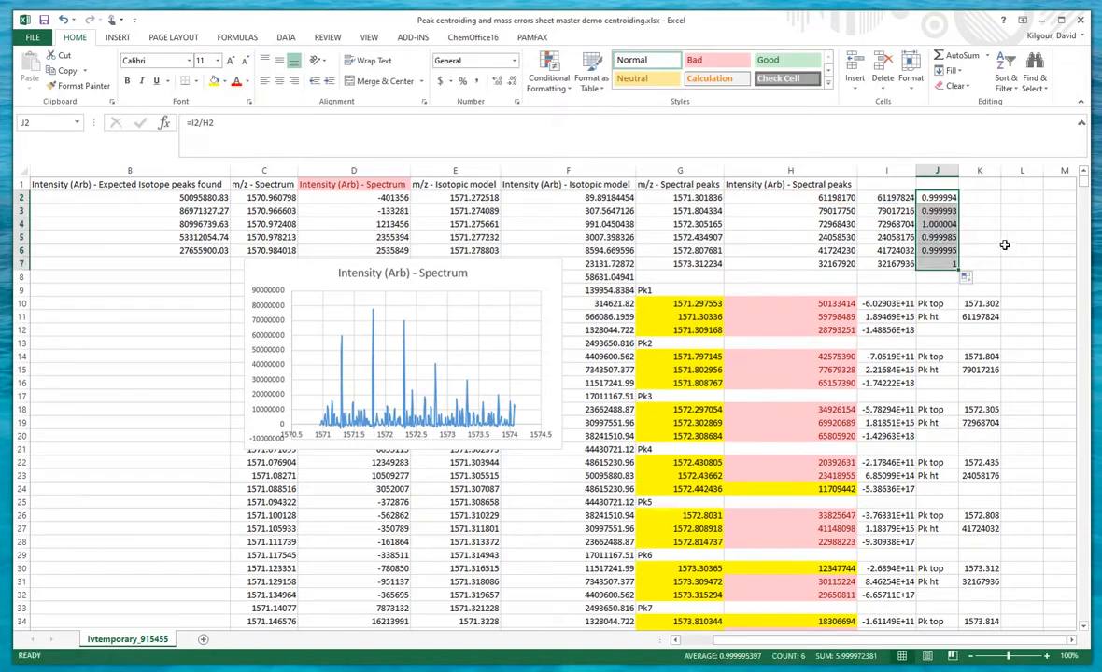